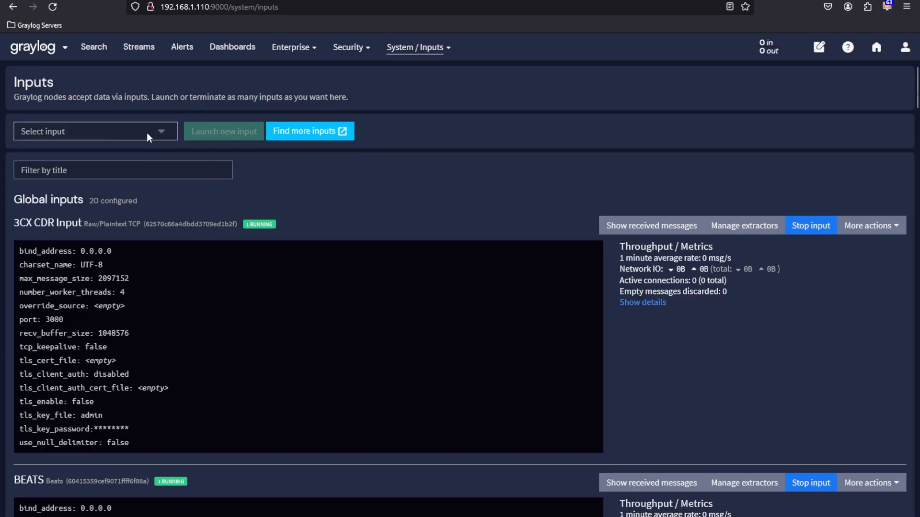
Browse the list of available input types.
{"action": "left_click", "coordinate": [93, 131]}
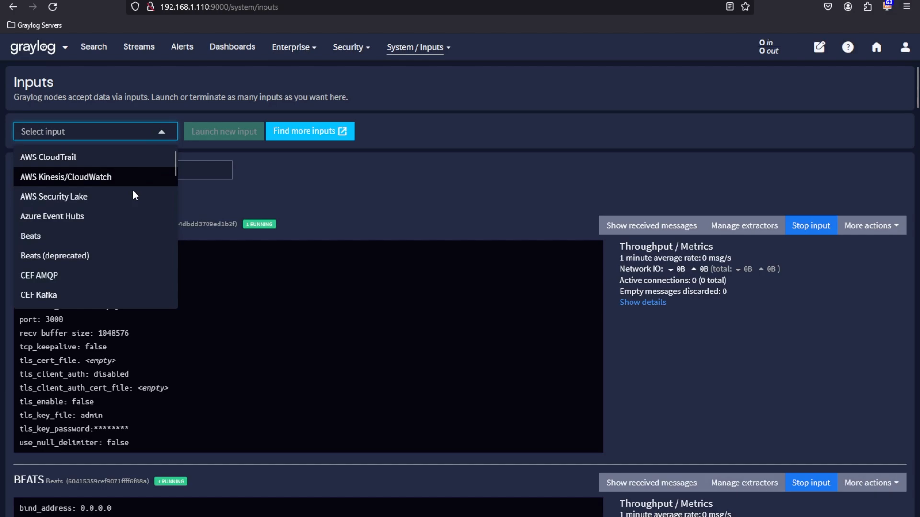
{"action": "scroll", "scroll_direction": "down", "scroll_amount": 3}
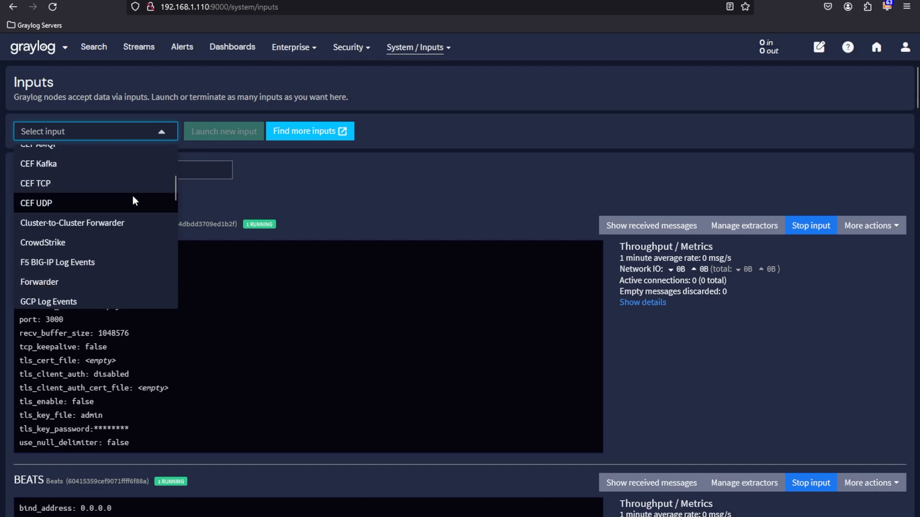
{"action": "scroll", "scroll_direction": "down", "scroll_amount": 3}
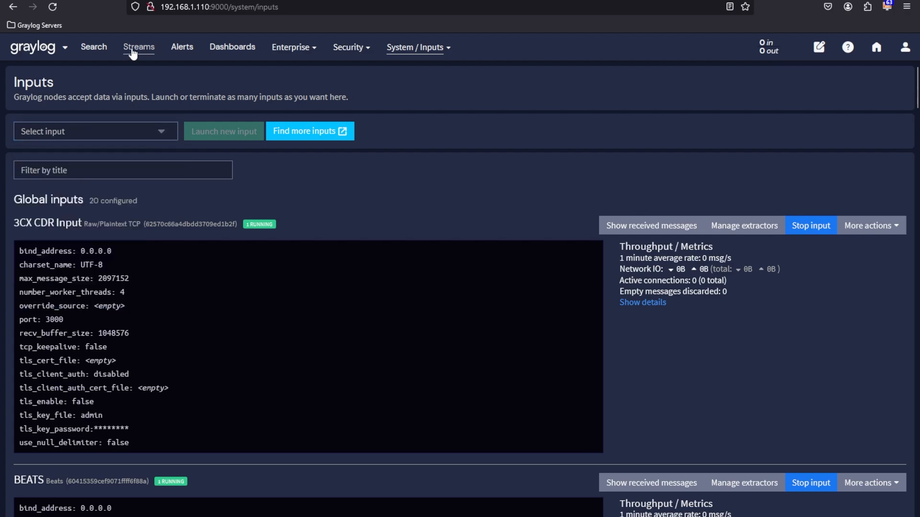
Review the Streams list with each stream's index set, then open the Enterprise menu.
{"action": "left_click", "coordinate": [138, 47]}
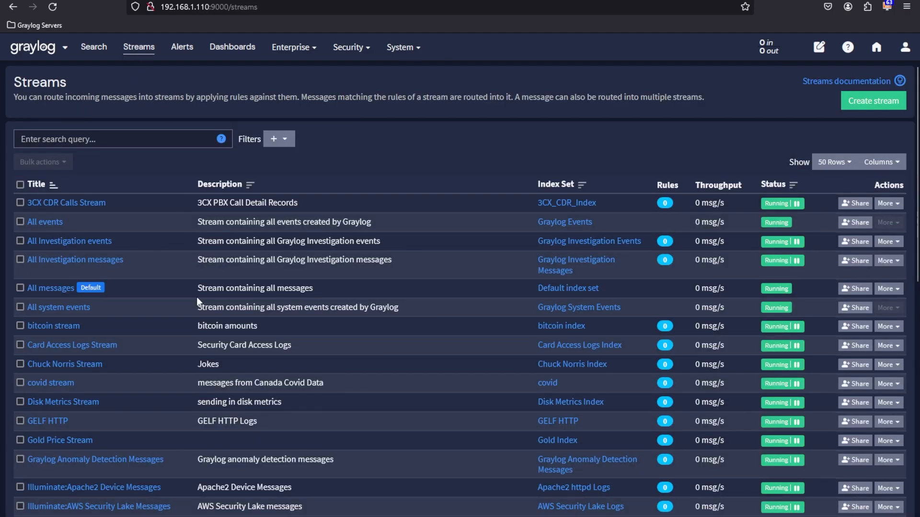
{"action": "scroll", "scroll_direction": "down", "scroll_amount": 3}
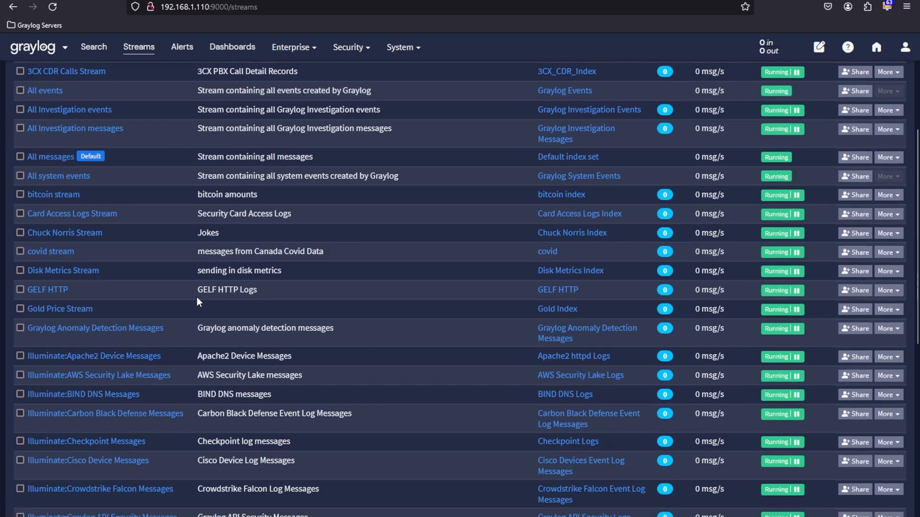
{"action": "scroll", "scroll_direction": "down", "scroll_amount": 3}
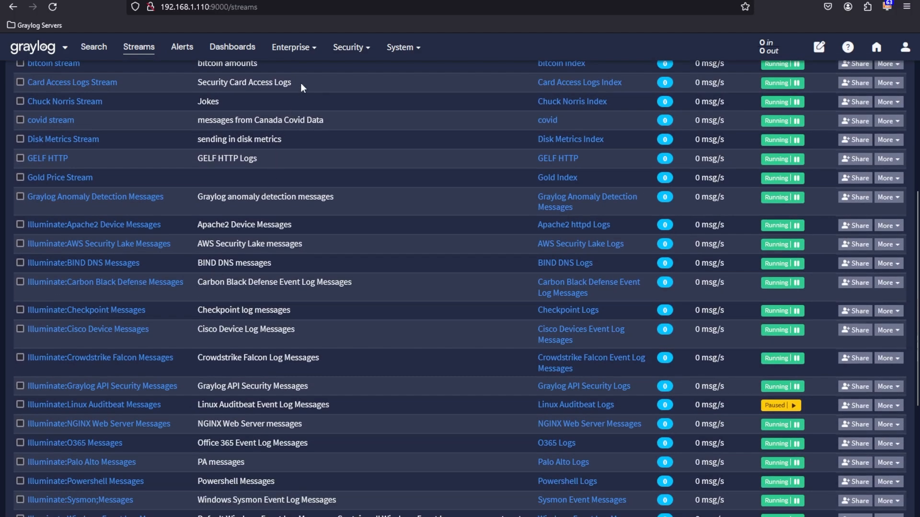
{"action": "left_click", "coordinate": [293, 47]}
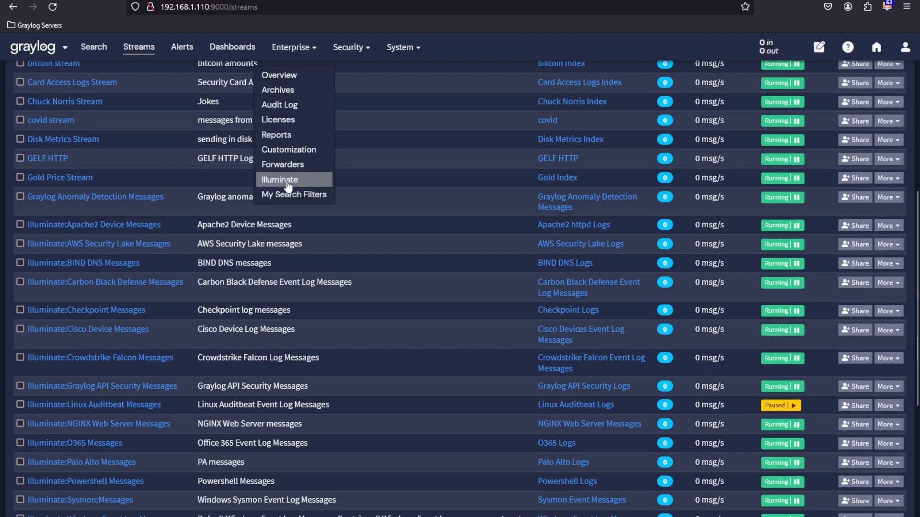
Browse the Illuminate processing packs across pages 1 to 3.
{"action": "left_click", "coordinate": [279, 179]}
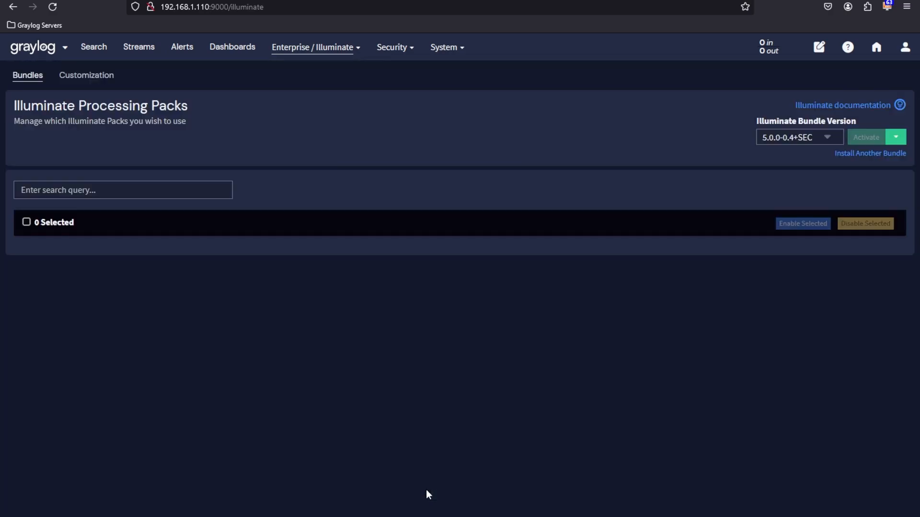
{"action": "left_click", "coordinate": [422, 491]}
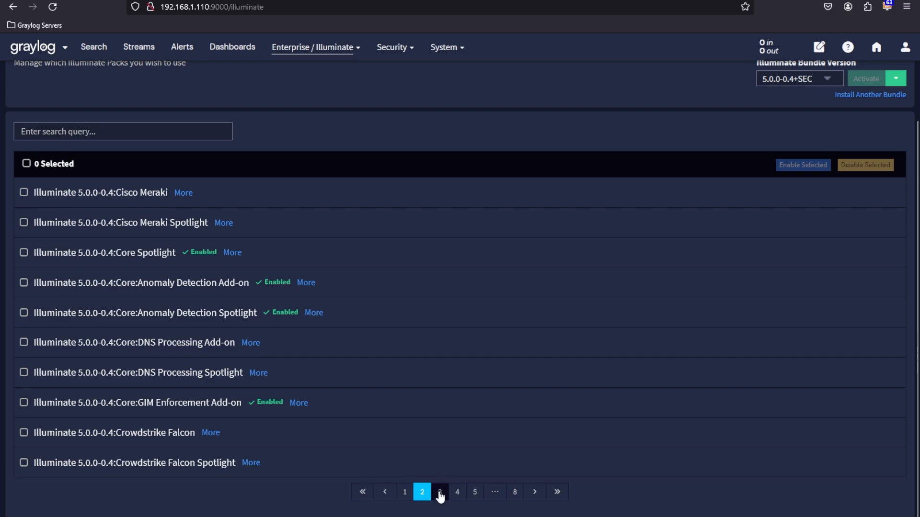
{"action": "left_click", "coordinate": [439, 491]}
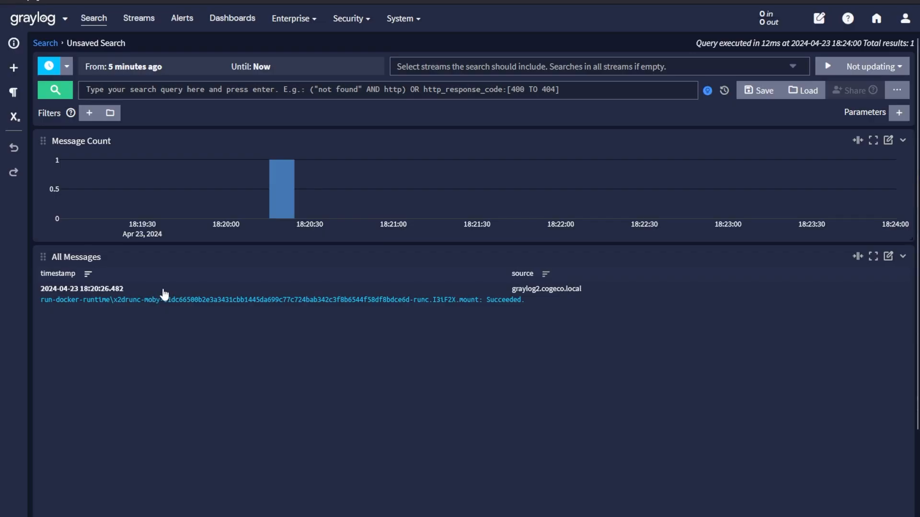
Search all time for 112,448 messages and expand a cron session-closed message.
{"action": "left_click", "coordinate": [593, 66]}
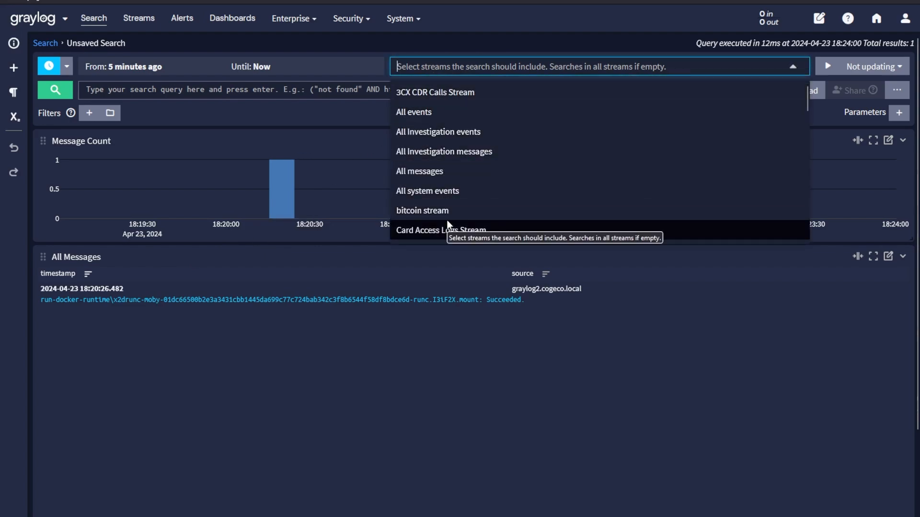
{"action": "left_click", "coordinate": [48, 66]}
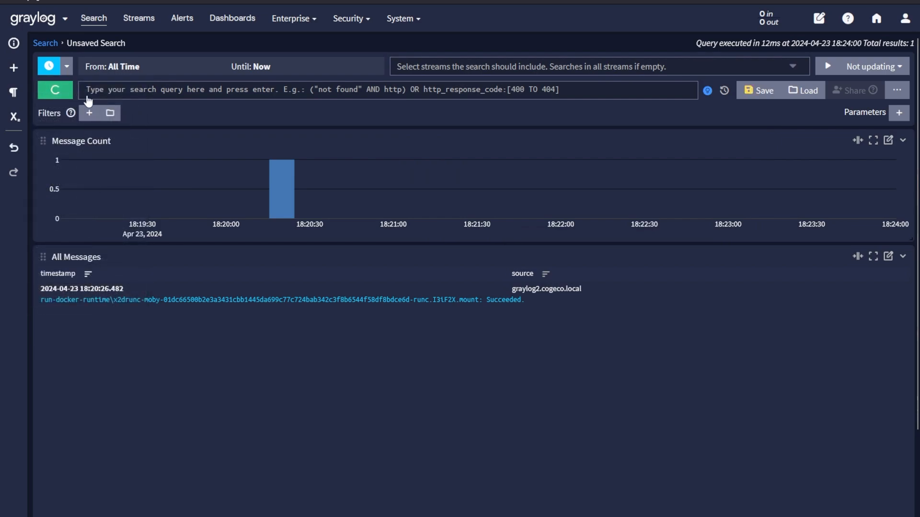
{"action": "left_click", "coordinate": [55, 90]}
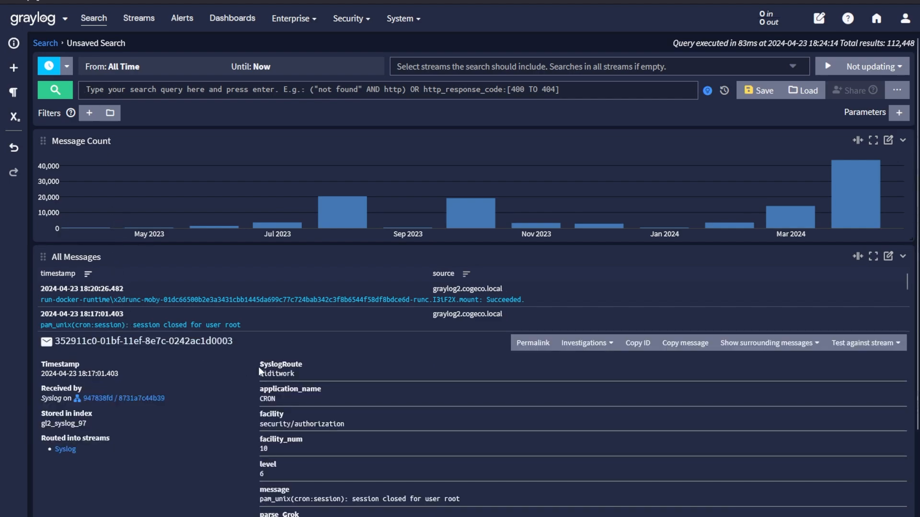
Add application_name top-values tables from the field actions and the Fields sidebar.
{"action": "left_click", "coordinate": [290, 389]}
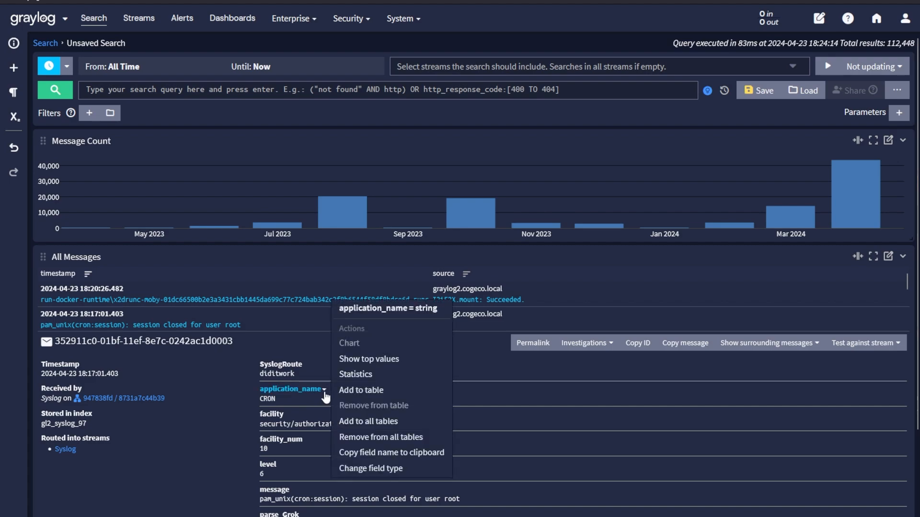
{"action": "mouse_move", "coordinate": [368, 358]}
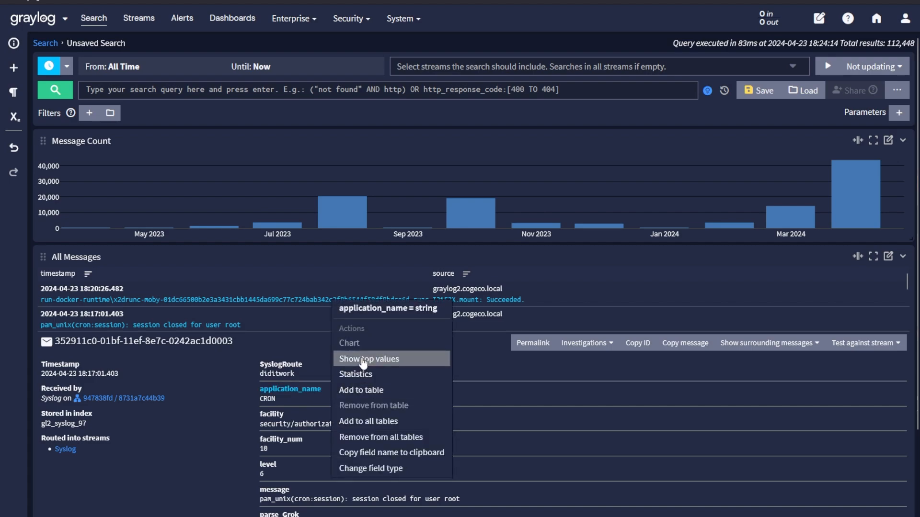
{"action": "left_click", "coordinate": [368, 358]}
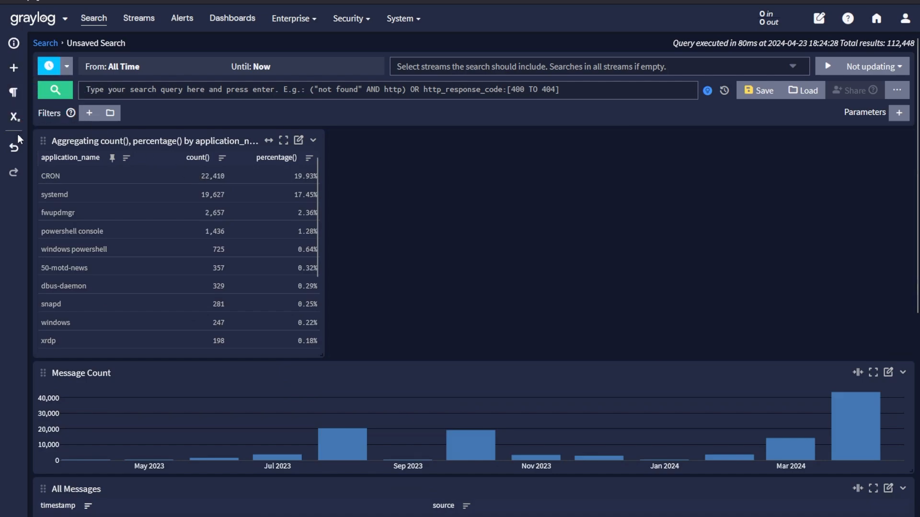
{"action": "left_click", "coordinate": [14, 117]}
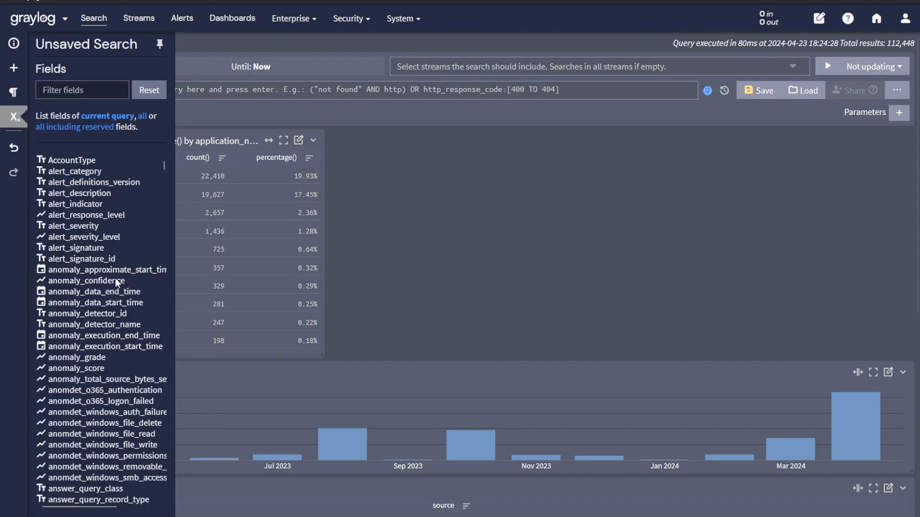
{"action": "scroll", "scroll_direction": "down", "scroll_amount": 3}
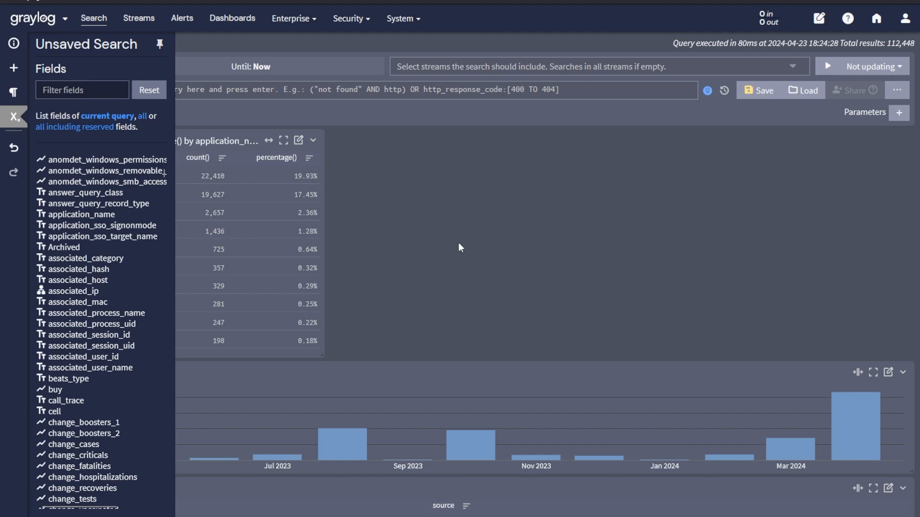
{"action": "left_click", "coordinate": [14, 116]}
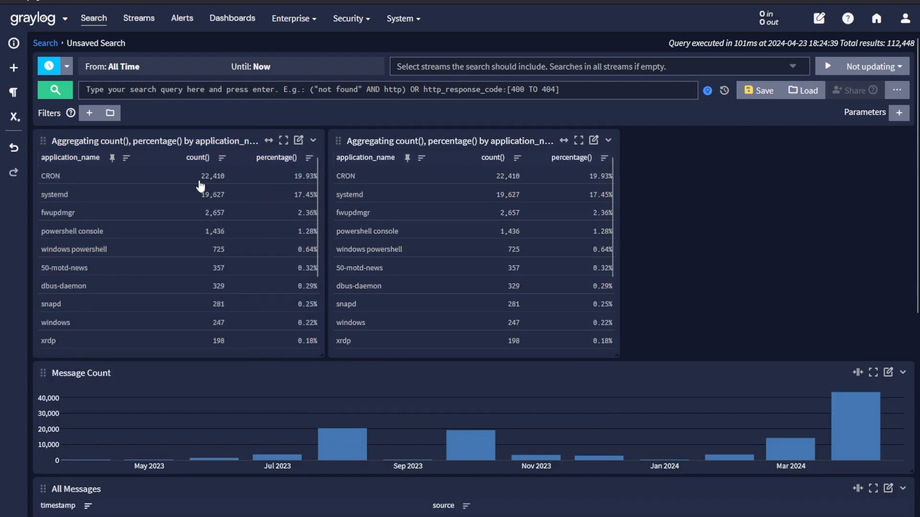
{"action": "mouse_move", "coordinate": [405, 180]}
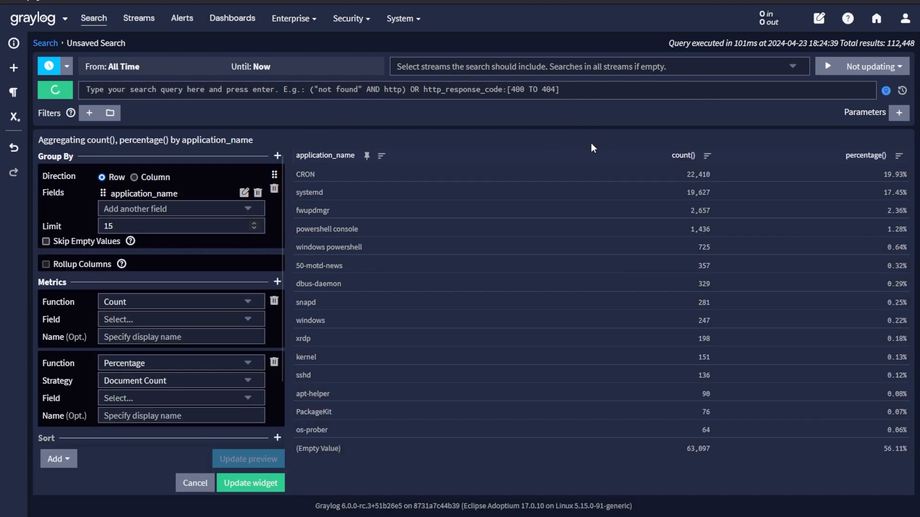
Change the application_name percentage widget to a bar chart and update it.
{"action": "scroll", "scroll_direction": "down", "scroll_amount": 3}
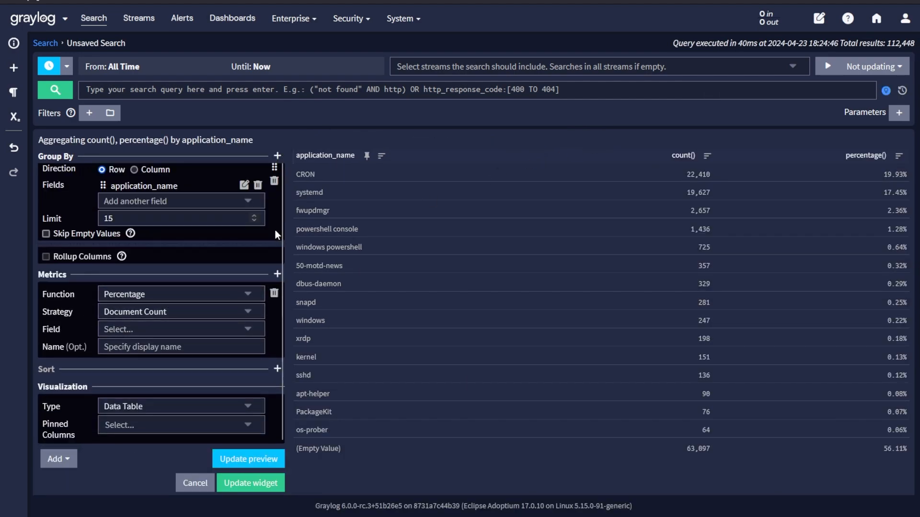
{"action": "left_click", "coordinate": [181, 406]}
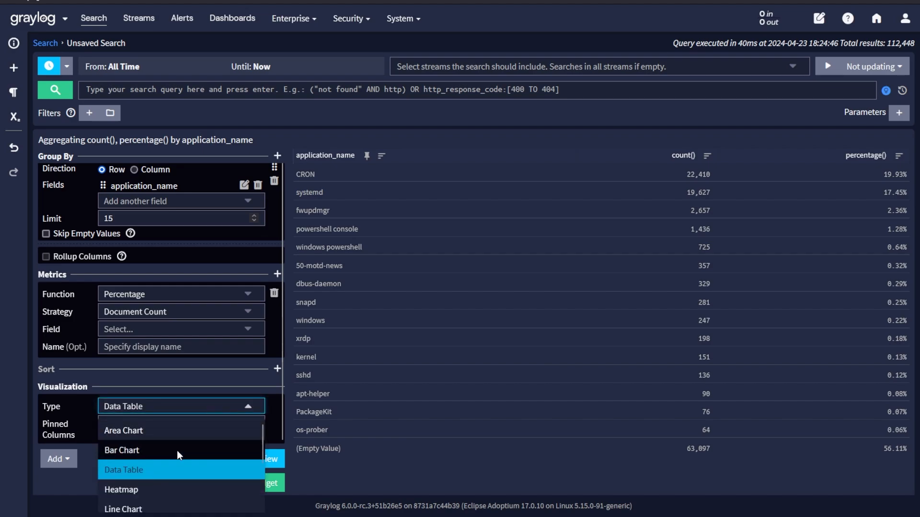
{"action": "left_click", "coordinate": [121, 450]}
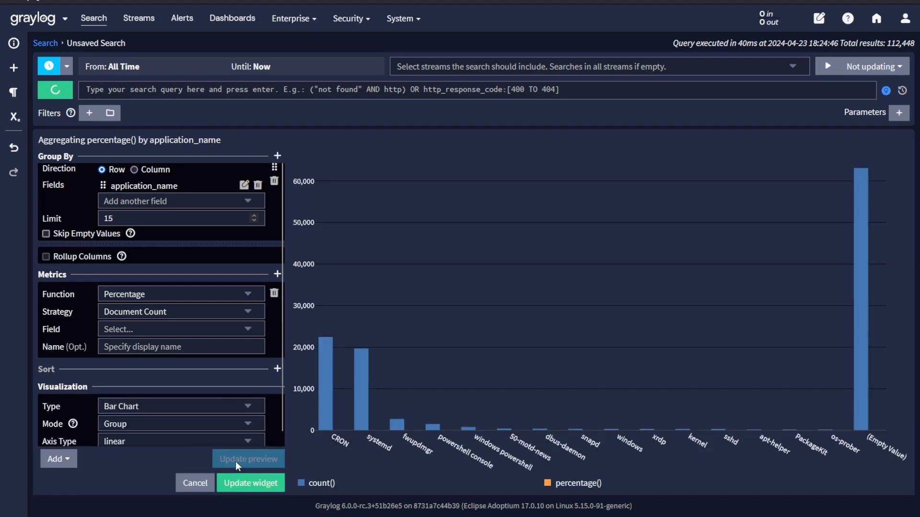
{"action": "left_click", "coordinate": [250, 483]}
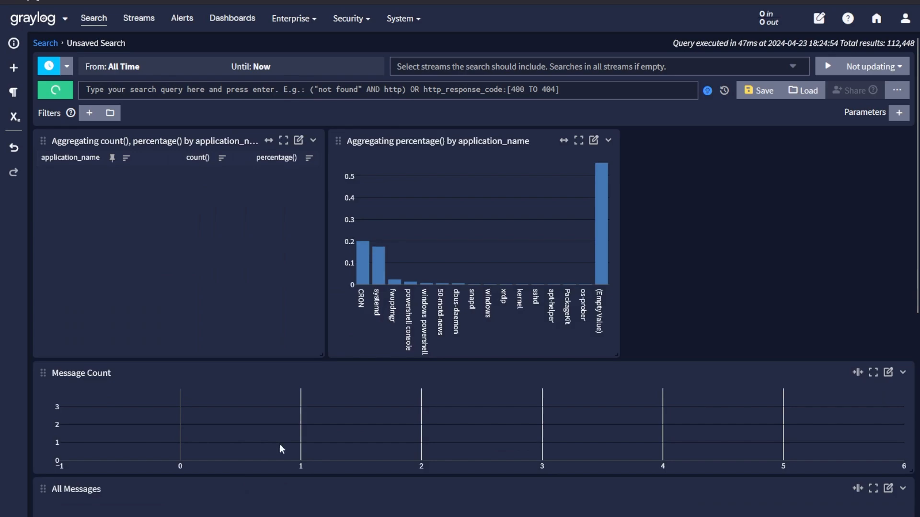
Duplicate the percentage bar chart widget and apply the visualization edits.
{"action": "left_click", "coordinate": [593, 141]}
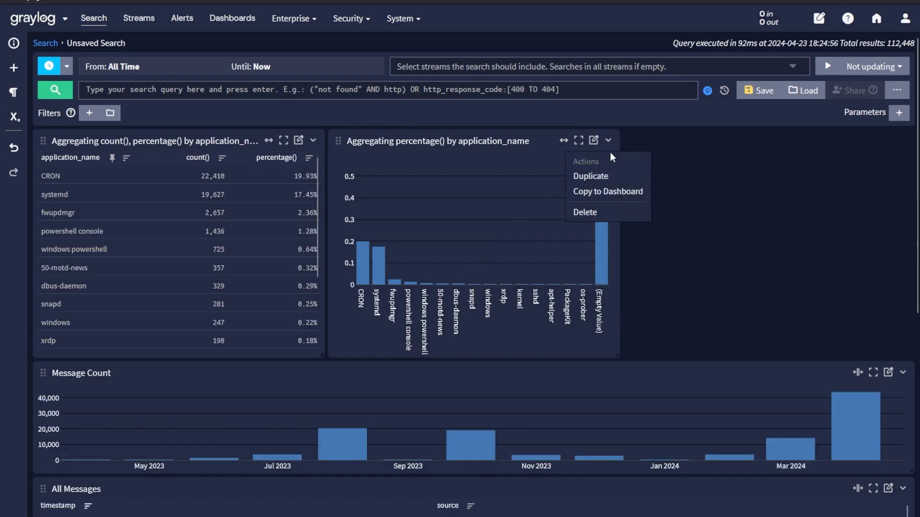
{"action": "left_click", "coordinate": [590, 176]}
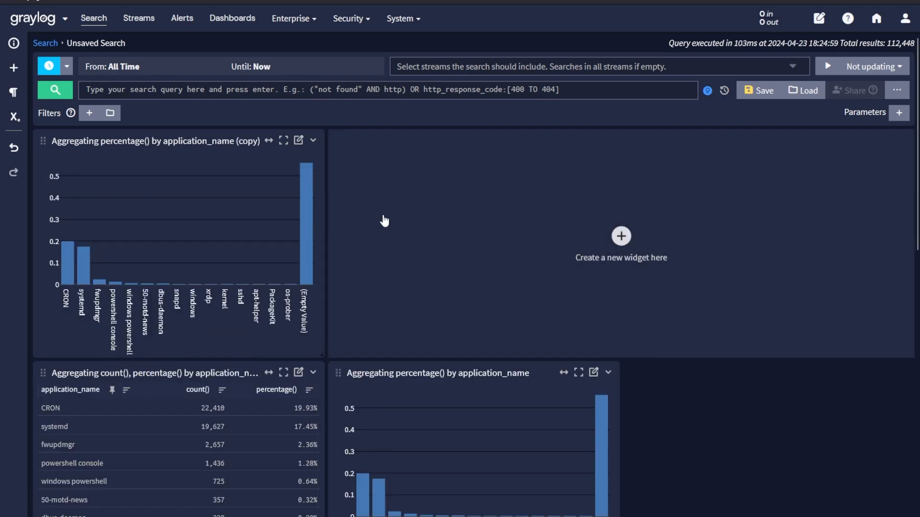
{"action": "scroll", "scroll_direction": "down", "scroll_amount": 3}
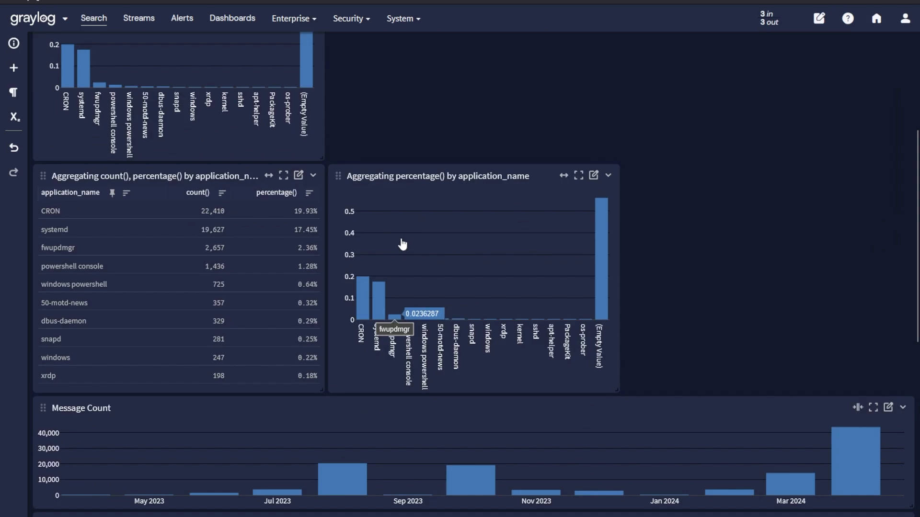
{"action": "left_click", "coordinate": [594, 175]}
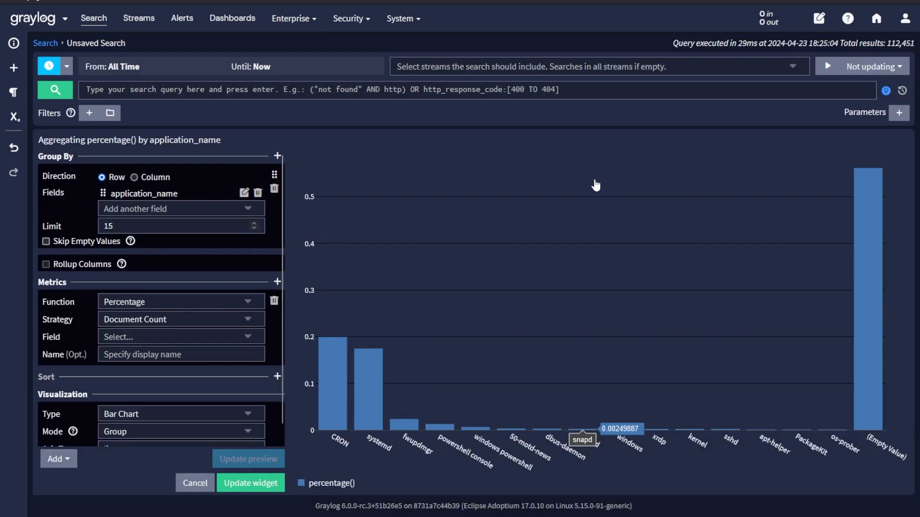
{"action": "left_click", "coordinate": [180, 413]}
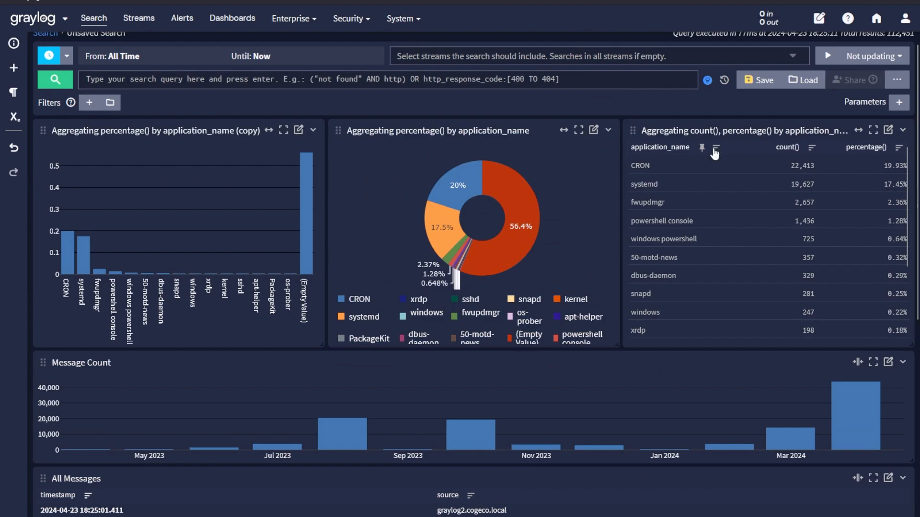
Start saving the search, cancel it, and glance at the extra actions menu.
{"action": "left_click", "coordinate": [759, 79]}
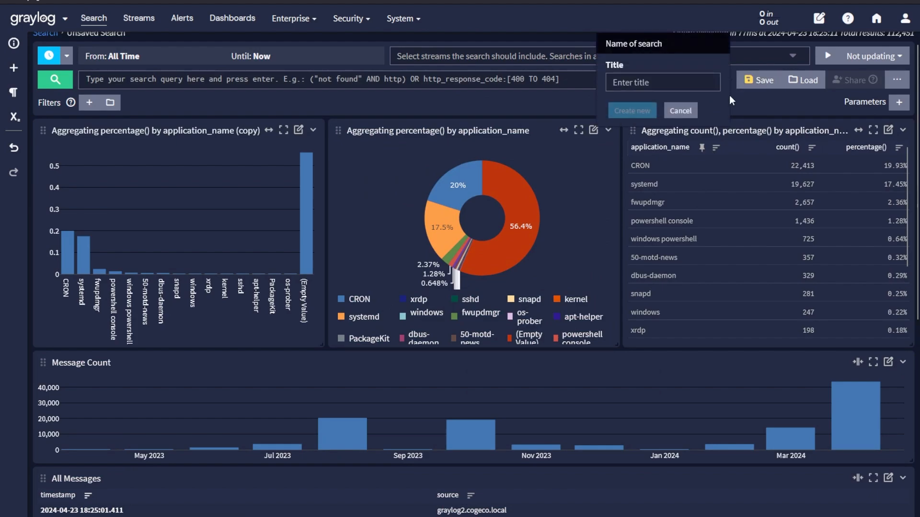
{"action": "mouse_move", "coordinate": [562, 130]}
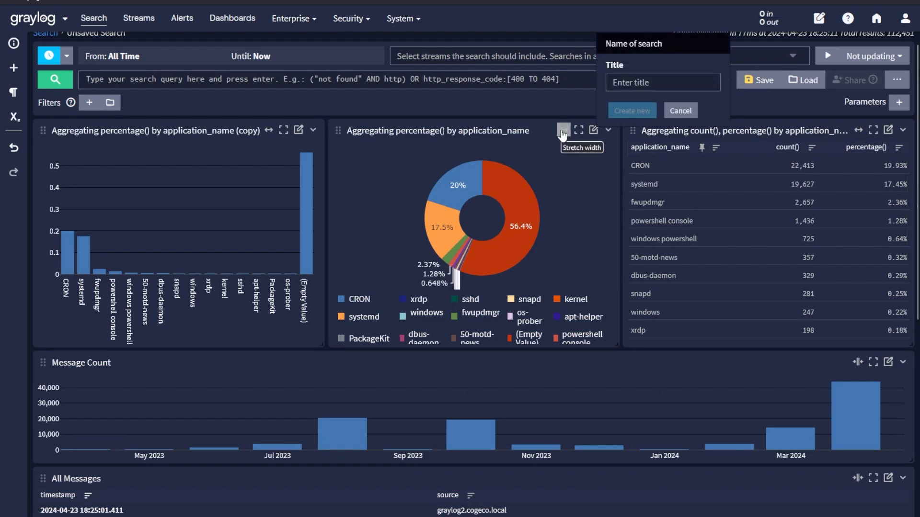
{"action": "left_click", "coordinate": [680, 110]}
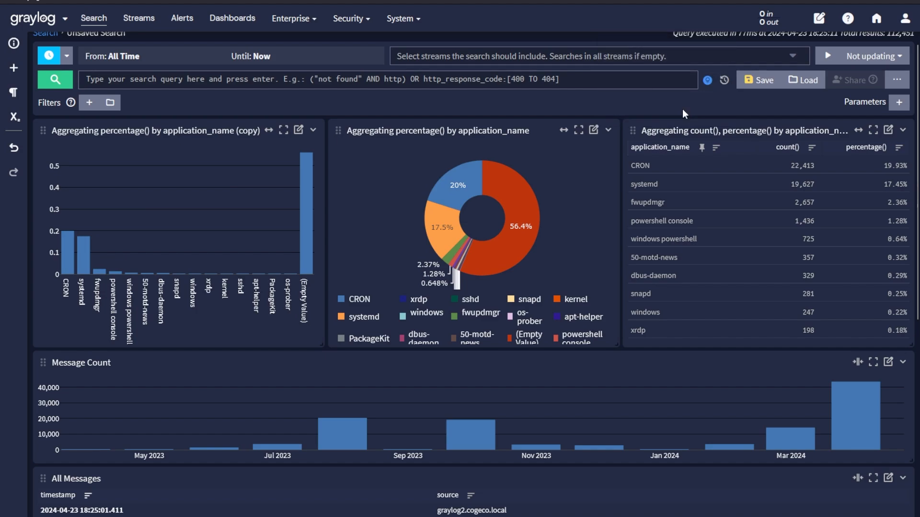
{"action": "left_click", "coordinate": [897, 79]}
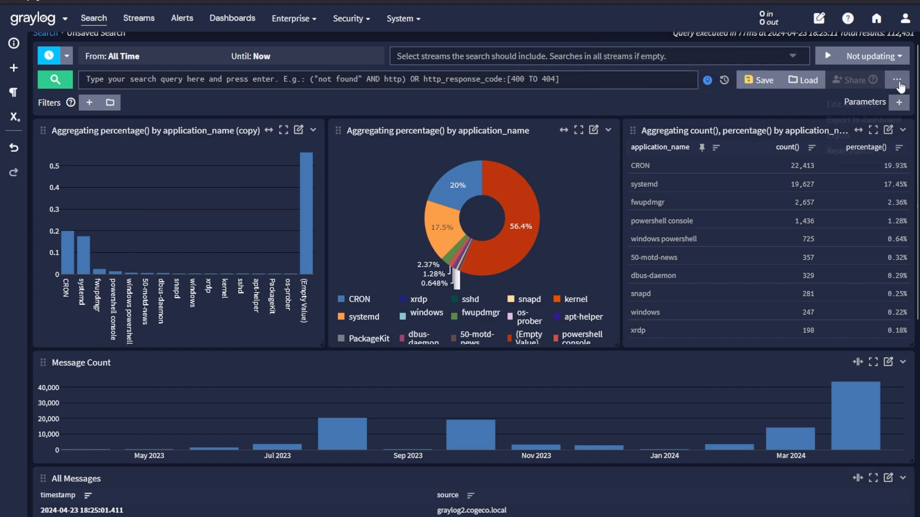
{"action": "left_click", "coordinate": [897, 79]}
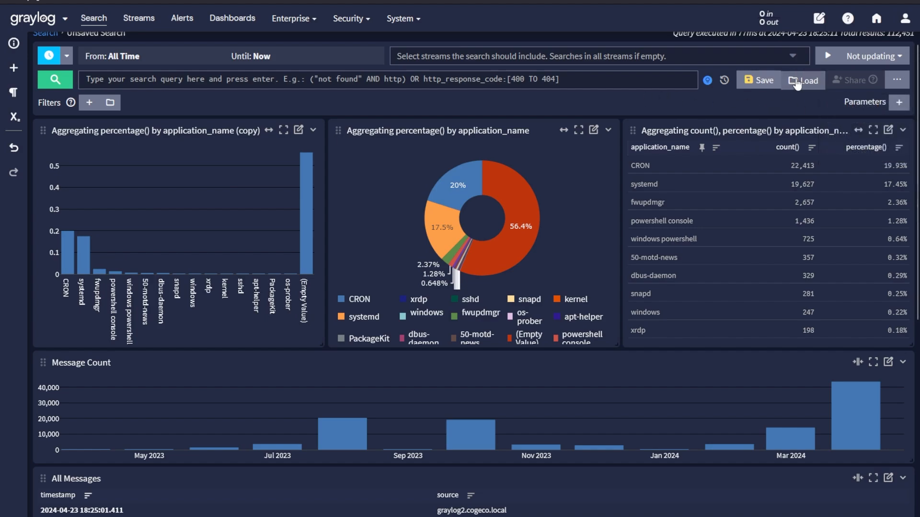
Load the saved 'Graylog Syslog' search by filtering saved searches for 'sys'.
{"action": "left_click", "coordinate": [802, 79]}
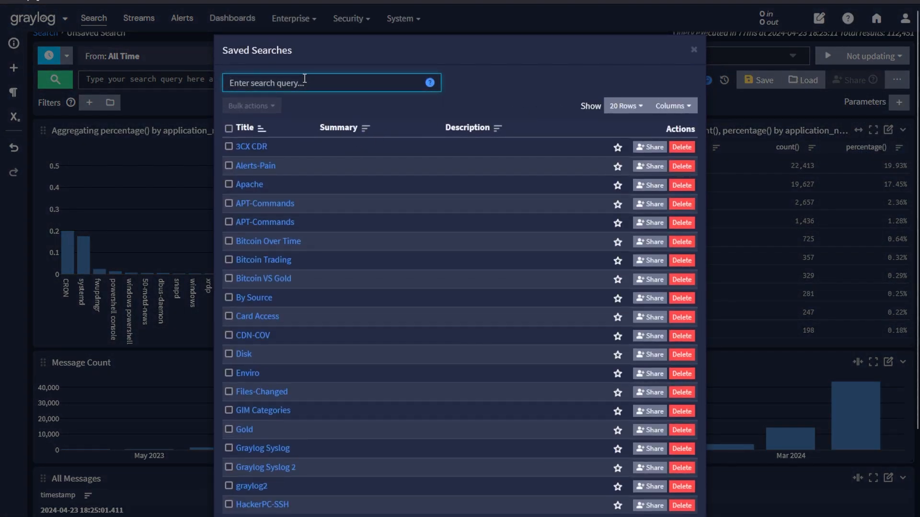
{"action": "type", "text": "sys"}
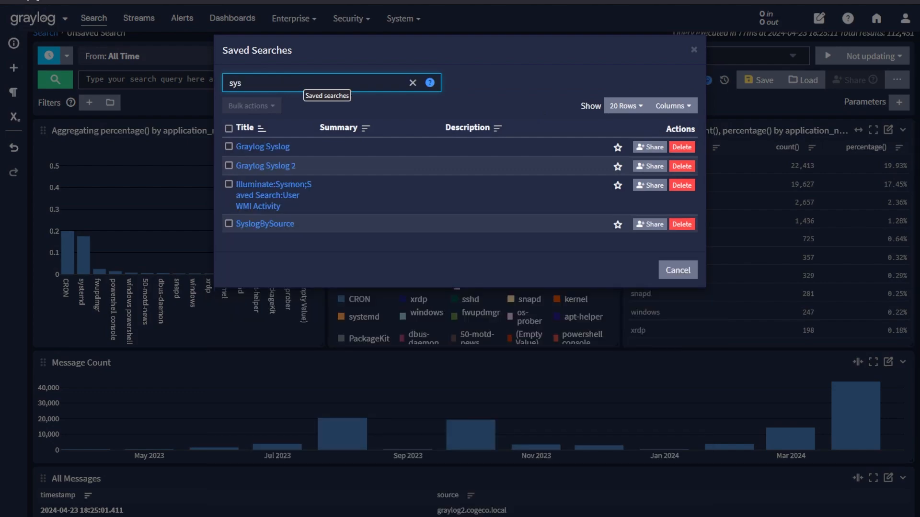
{"action": "left_click", "coordinate": [262, 146]}
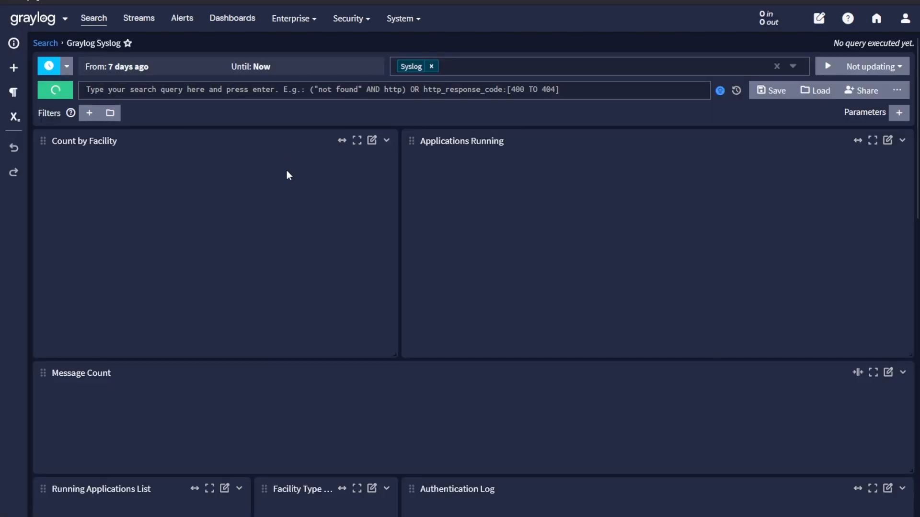
{"action": "left_click", "coordinate": [54, 90]}
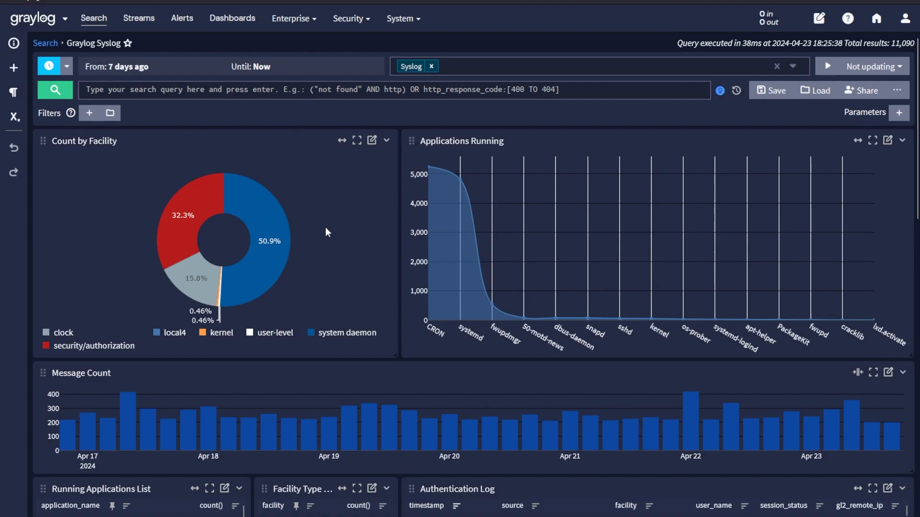
{"action": "mouse_move", "coordinate": [246, 112]}
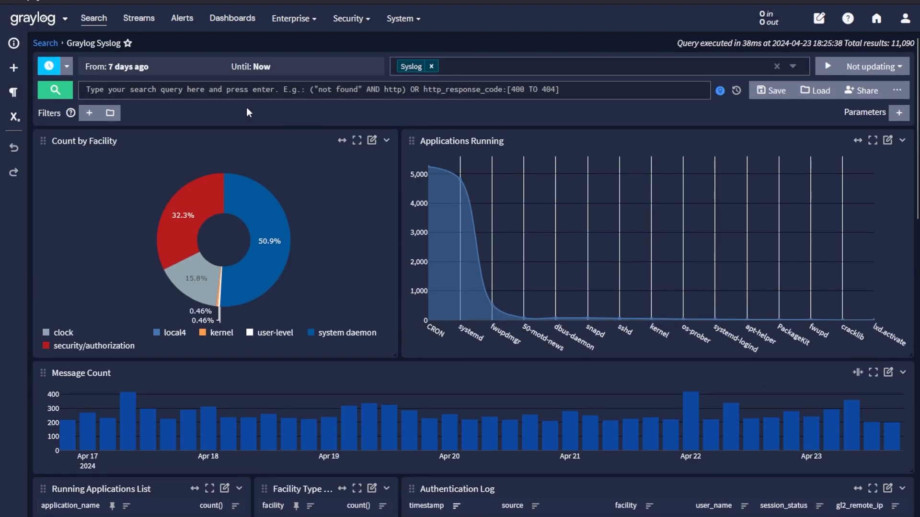
{"action": "type", "text": "u"}
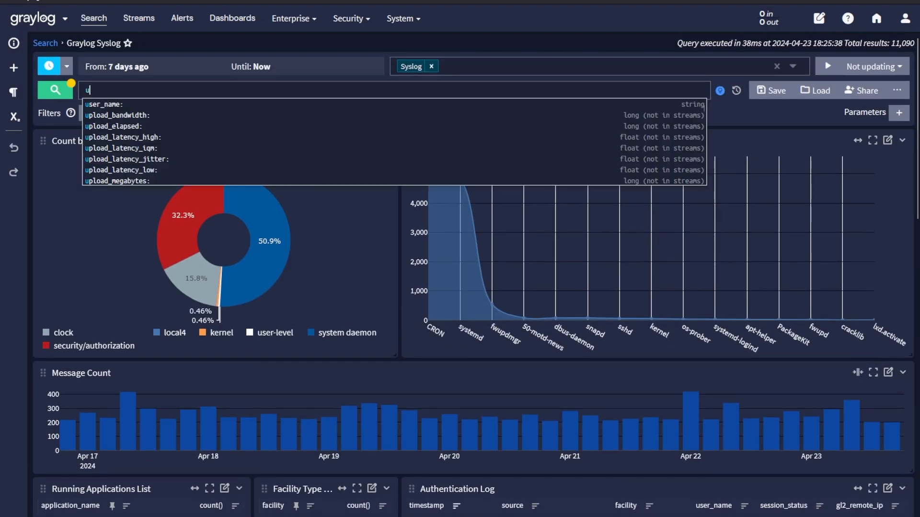
{"action": "type", "text": "ser_name:"}
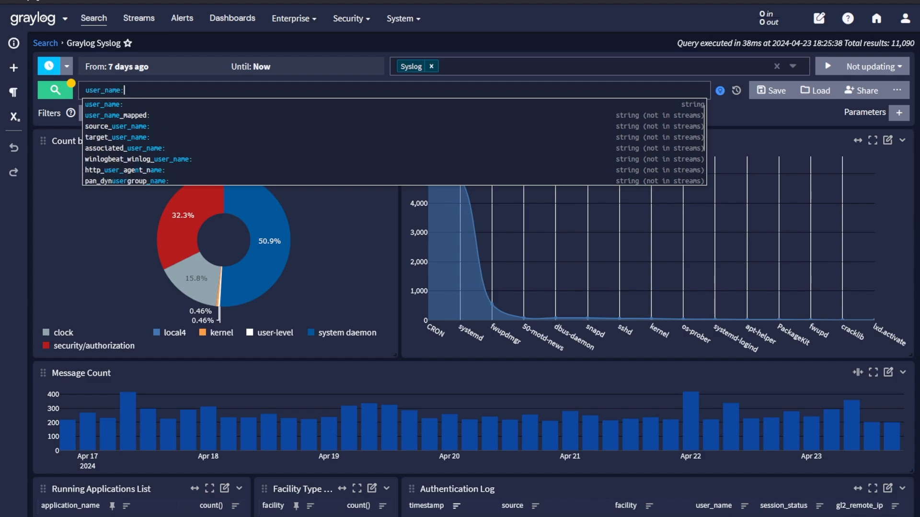
{"action": "type", "text": "jdarr"}
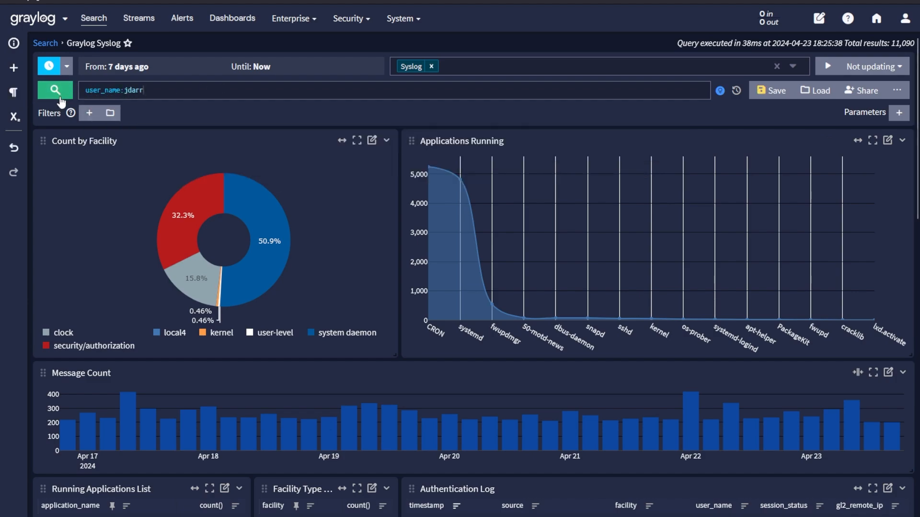
{"action": "left_click", "coordinate": [54, 91]}
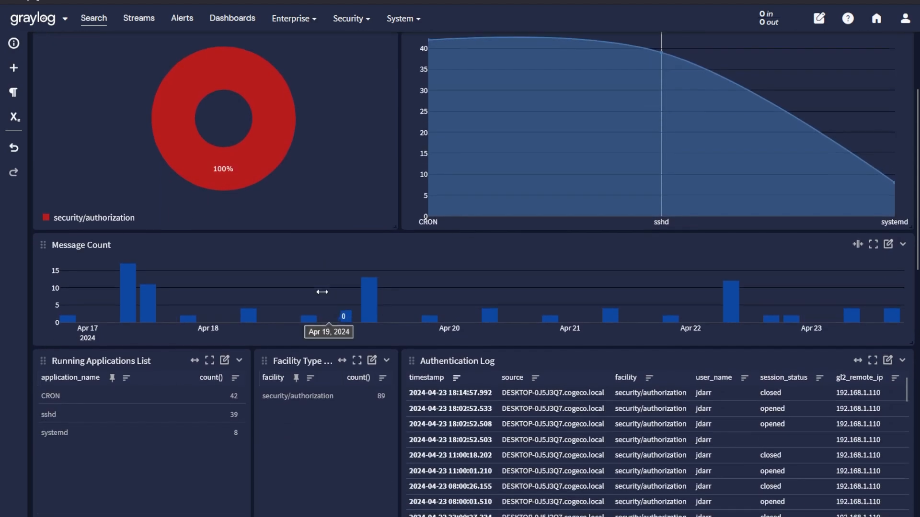
{"action": "scroll", "scroll_direction": "down", "scroll_amount": 3}
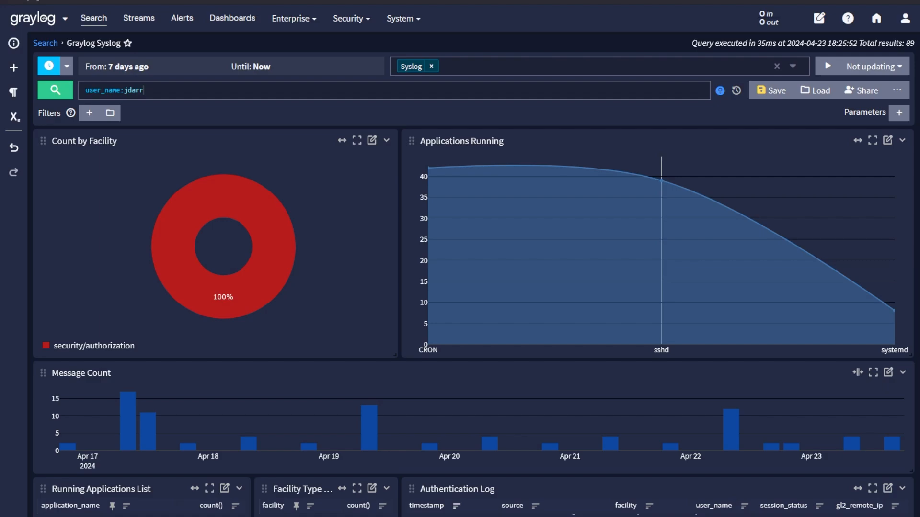
{"action": "mouse_move", "coordinate": [316, 156]}
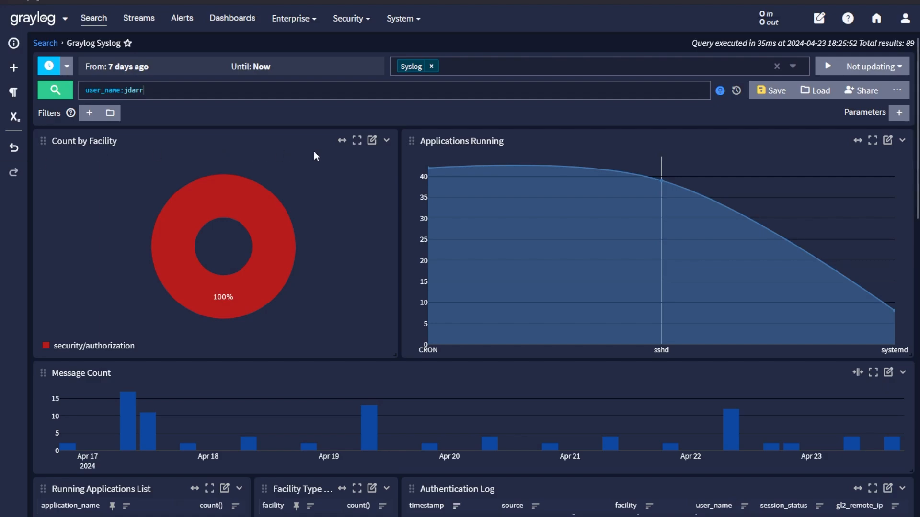
Go to the Reports overview from the Enterprise menu.
{"action": "left_click", "coordinate": [292, 18]}
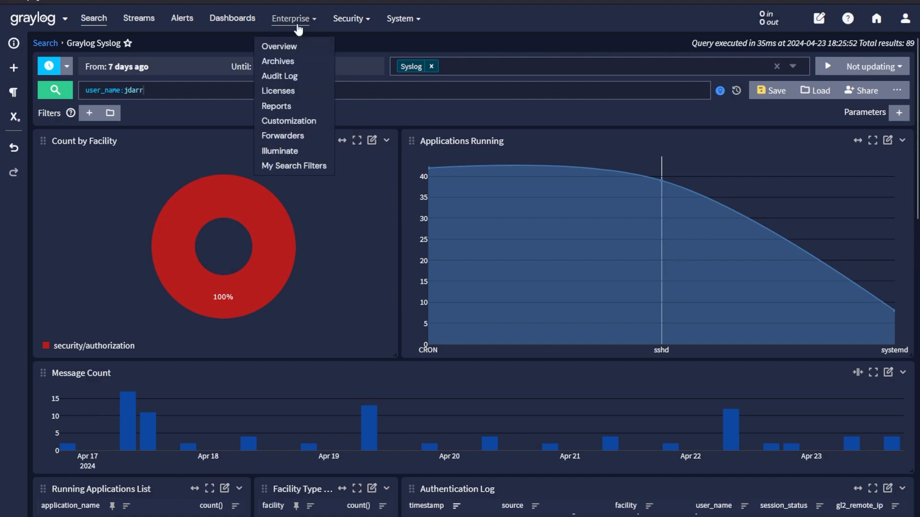
{"action": "mouse_move", "coordinate": [276, 107]}
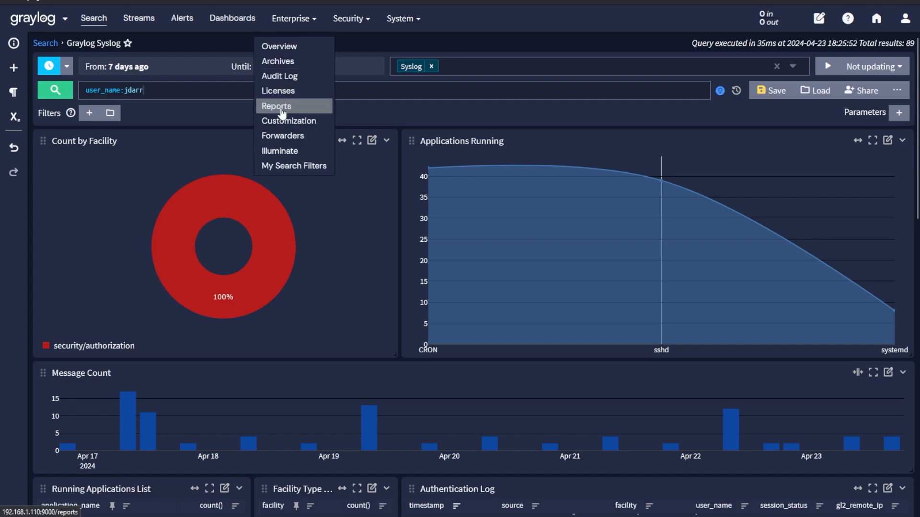
{"action": "left_click", "coordinate": [275, 106]}
{"action": "type", "text": "syslo"}
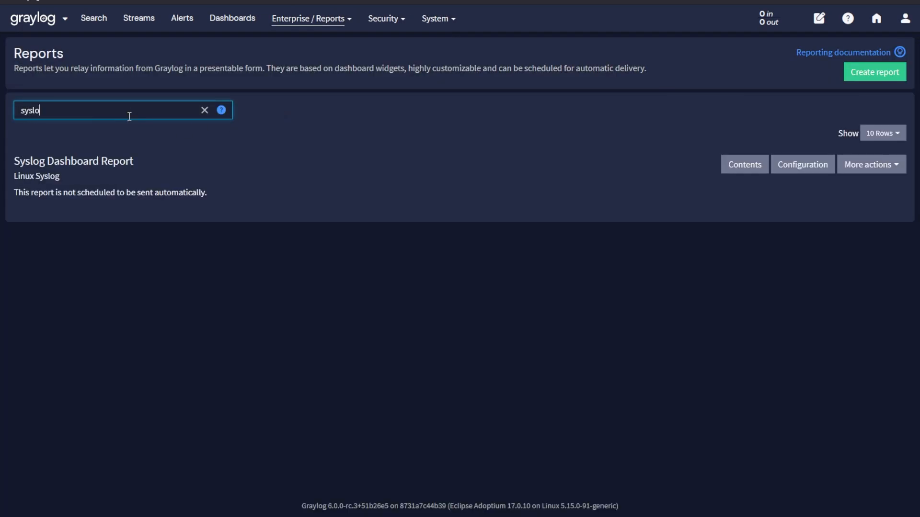
{"action": "mouse_move", "coordinate": [740, 206]}
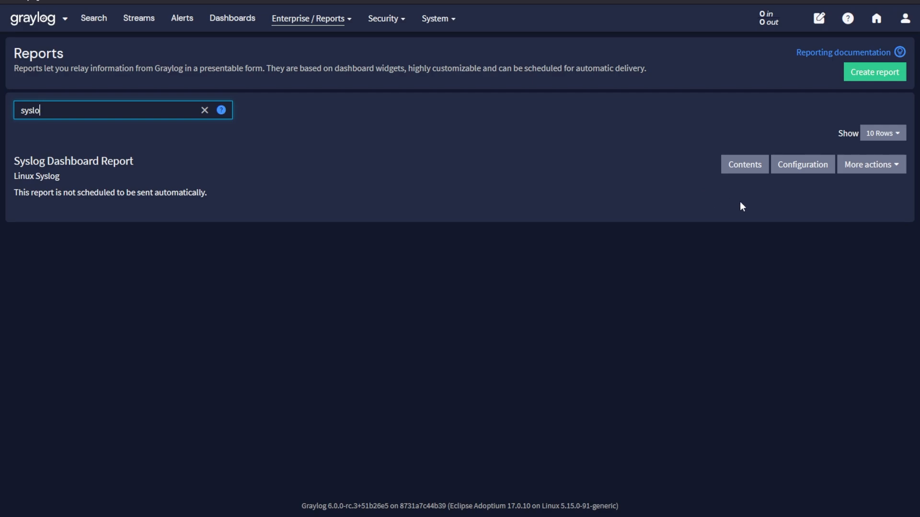
Review the Syslog Dashboard Report content fields and toggle including all Graylog Syslog widgets.
{"action": "left_click", "coordinate": [744, 164]}
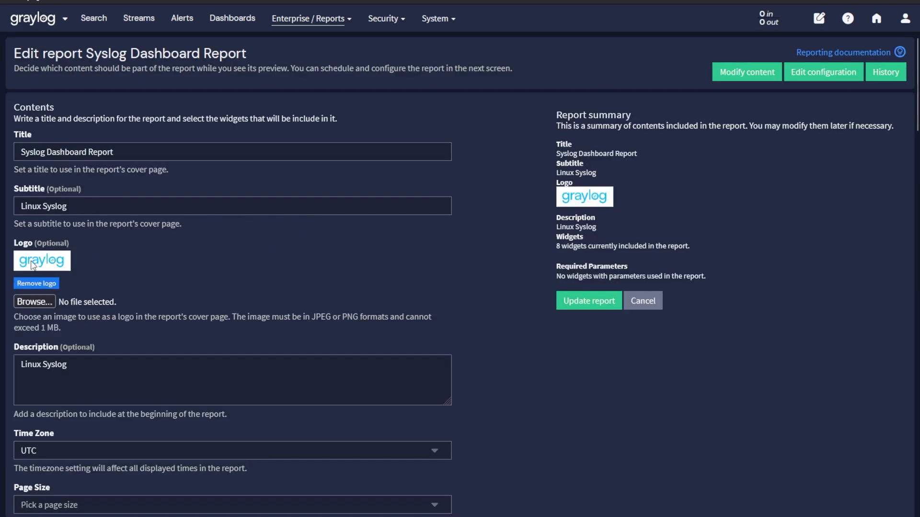
{"action": "scroll", "scroll_direction": "down", "scroll_amount": 3}
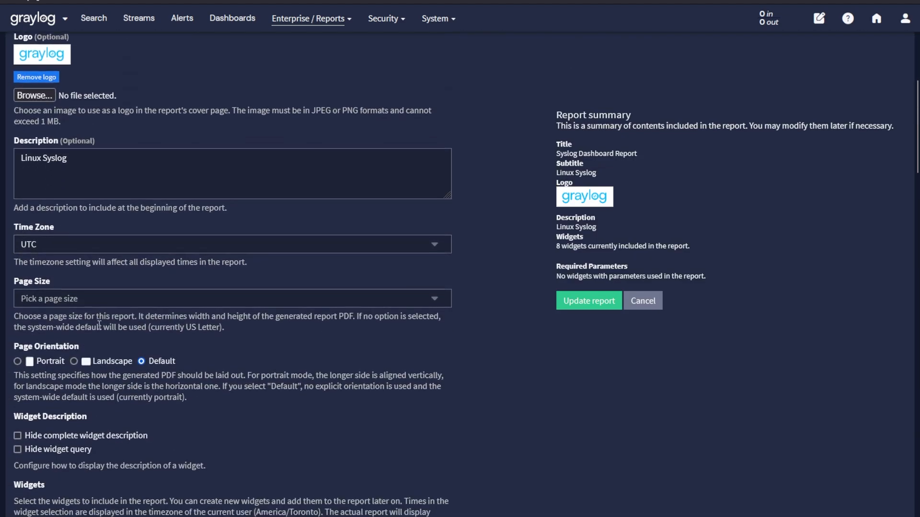
{"action": "scroll", "scroll_direction": "down", "scroll_amount": 3}
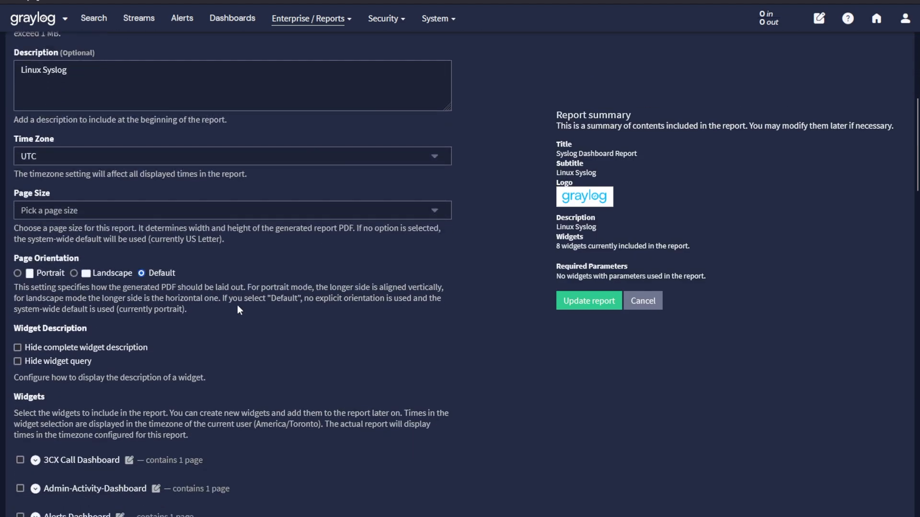
{"action": "scroll", "scroll_direction": "down", "scroll_amount": 3}
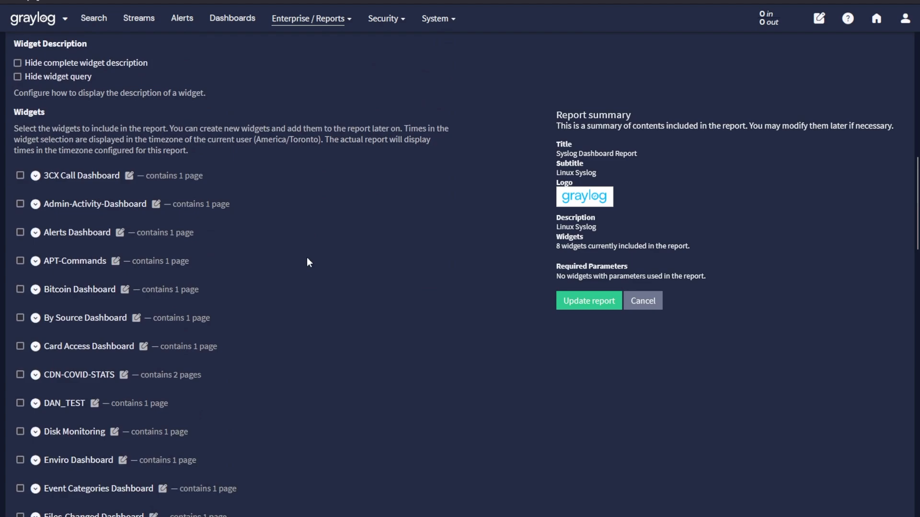
{"action": "scroll", "scroll_direction": "down", "scroll_amount": 3}
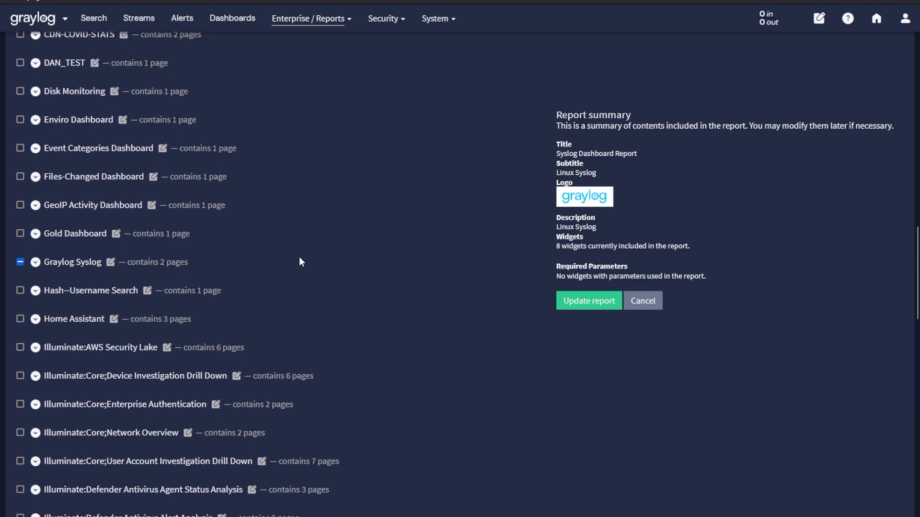
{"action": "left_click", "coordinate": [20, 262]}
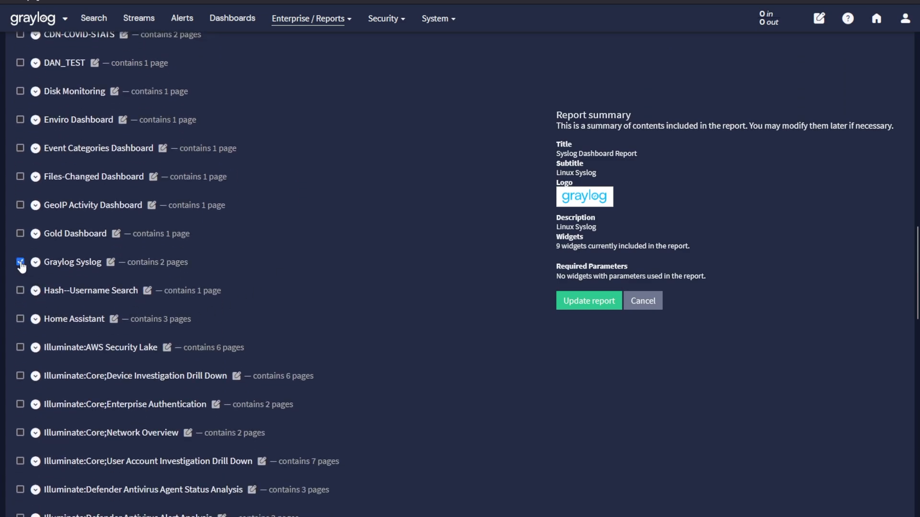
{"action": "left_click", "coordinate": [20, 262]}
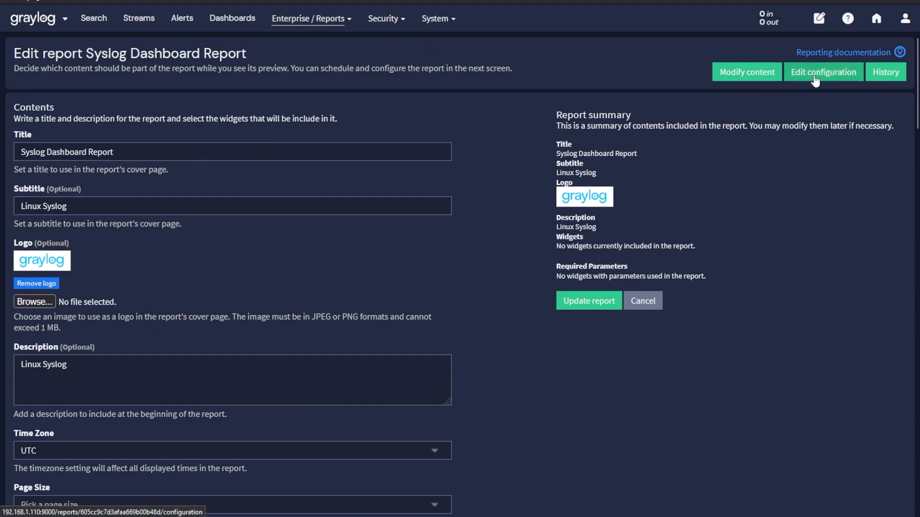
Review the Syslog report's delivery settings, toggling automatic sending on and back off.
{"action": "left_click", "coordinate": [823, 72]}
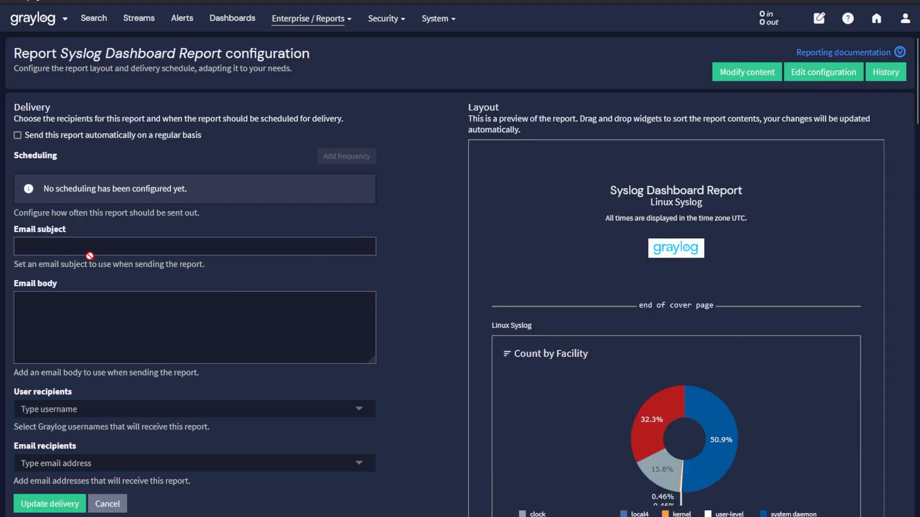
{"action": "mouse_move", "coordinate": [314, 169]}
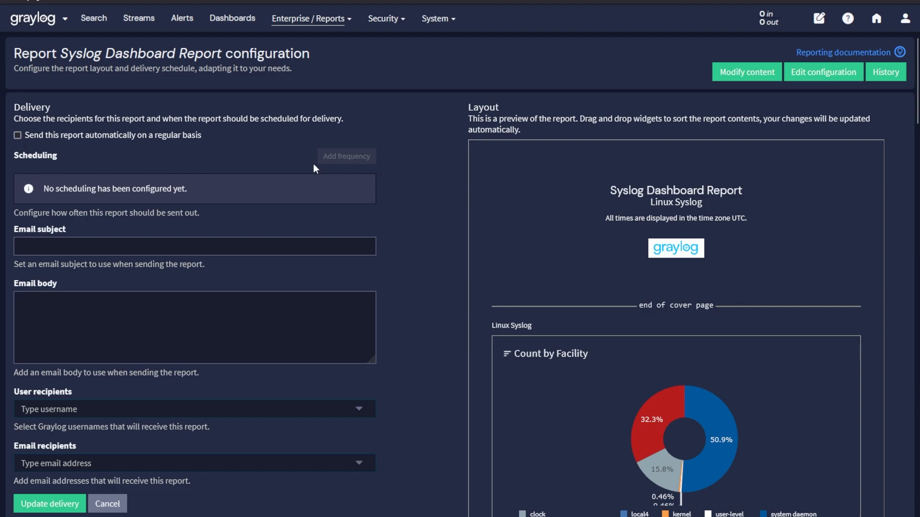
{"action": "left_click", "coordinate": [18, 135]}
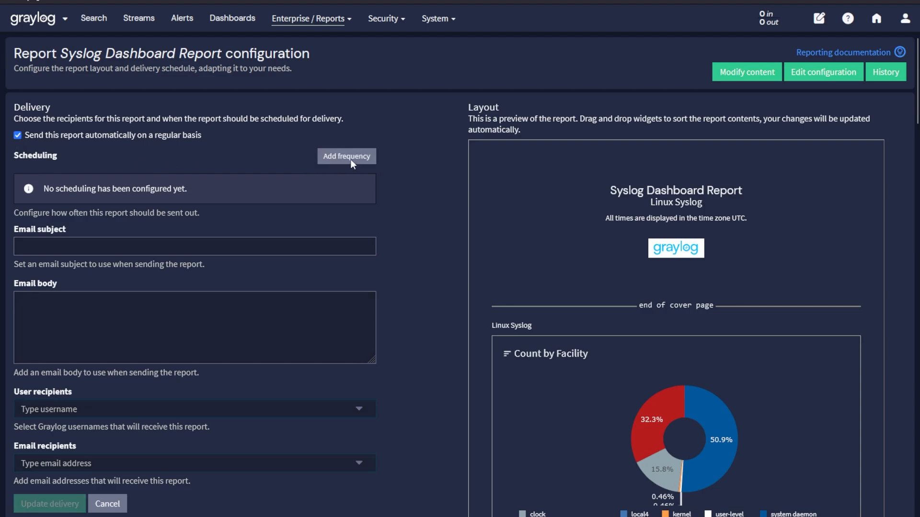
{"action": "left_click", "coordinate": [17, 135]}
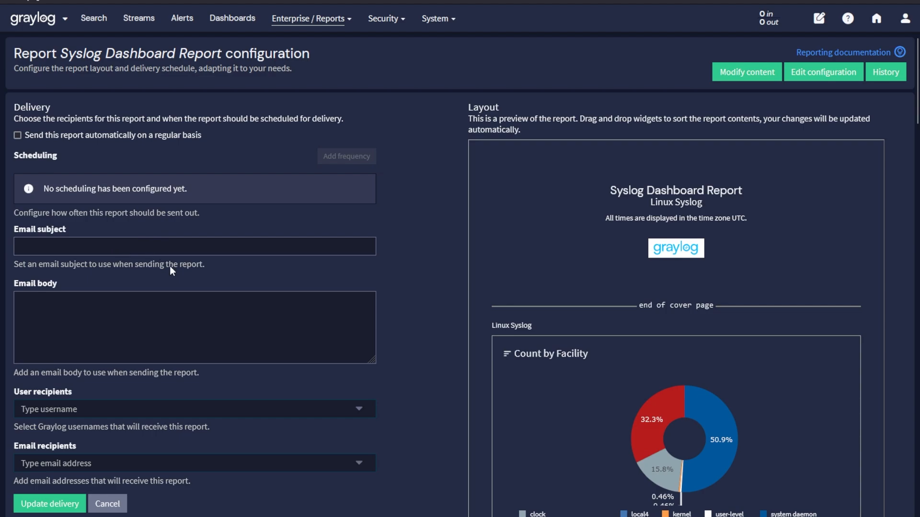
{"action": "mouse_move", "coordinate": [247, 431]}
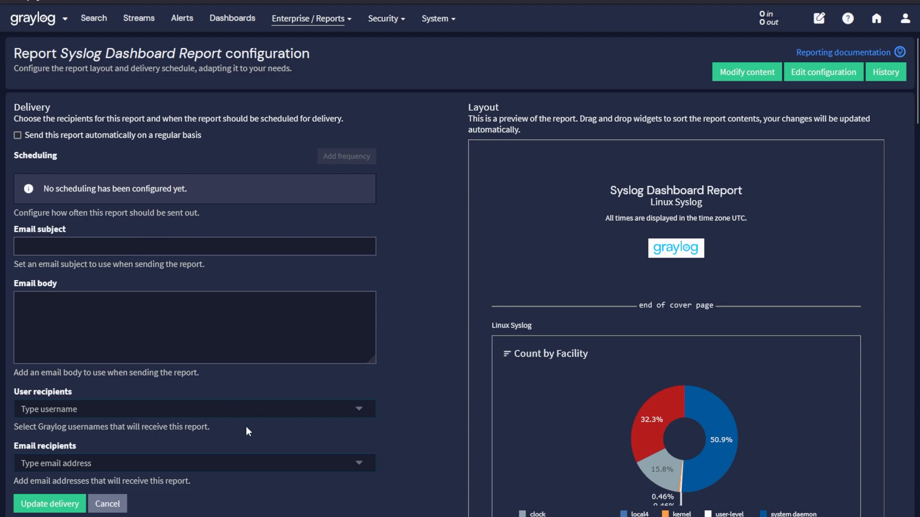
{"action": "scroll", "scroll_direction": "down", "scroll_amount": 3}
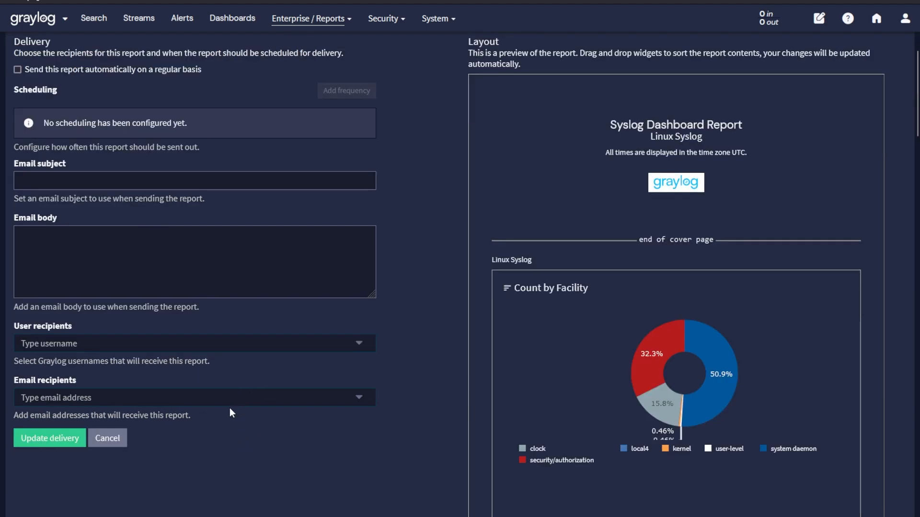
{"action": "scroll", "scroll_direction": "down", "scroll_amount": 3}
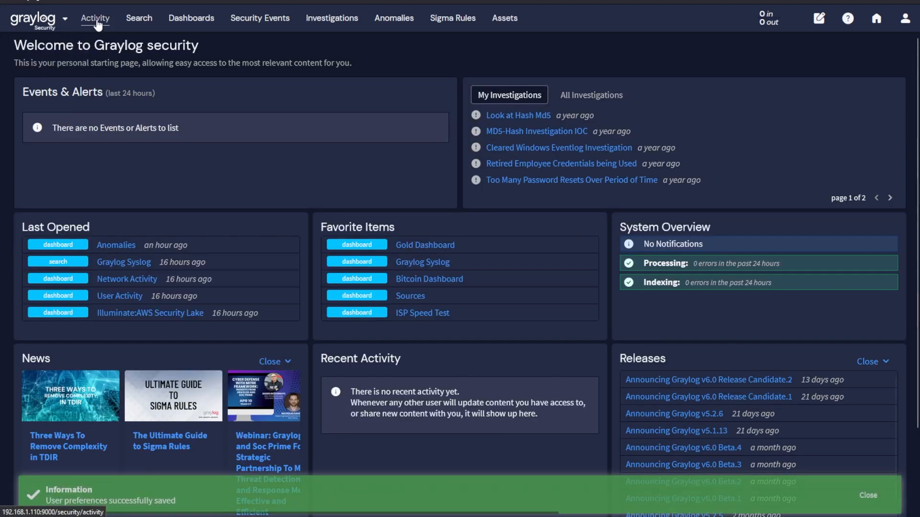
Browse the Security activity overview and the list of dashboards.
{"action": "left_click", "coordinate": [95, 18]}
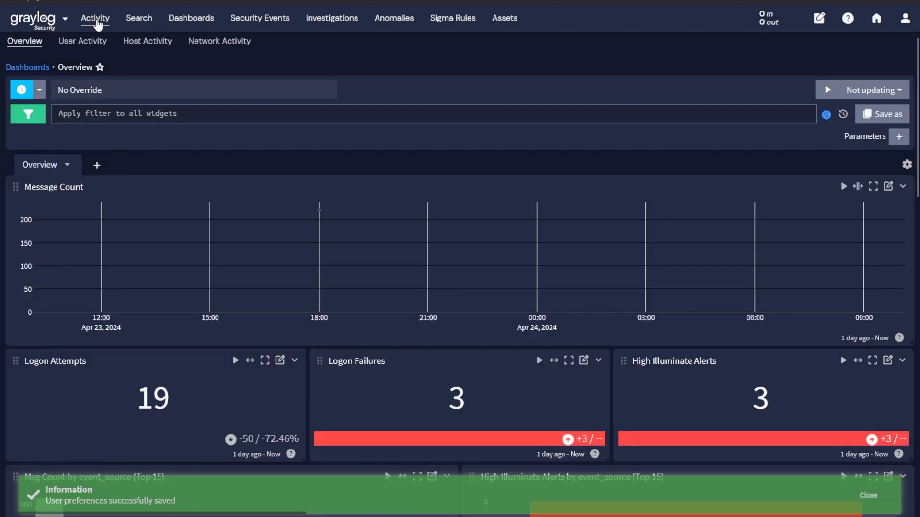
{"action": "mouse_move", "coordinate": [191, 18]}
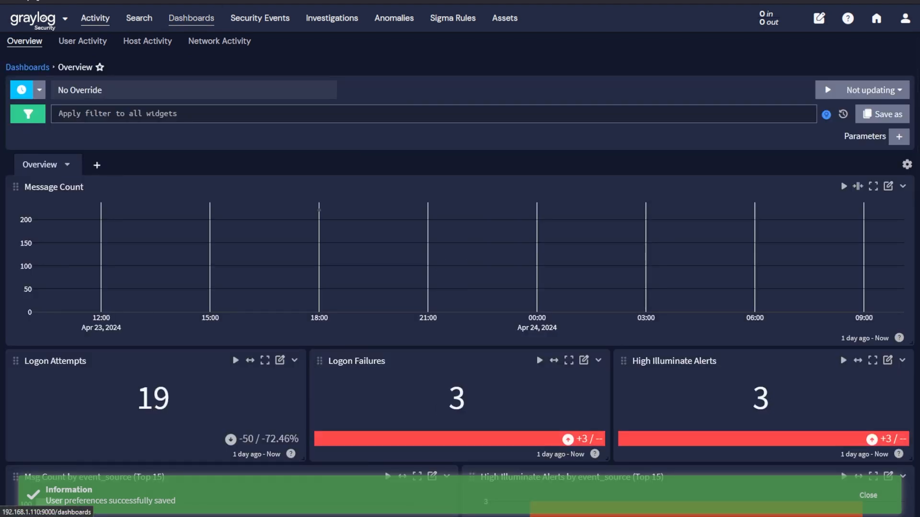
{"action": "left_click", "coordinate": [452, 18]}
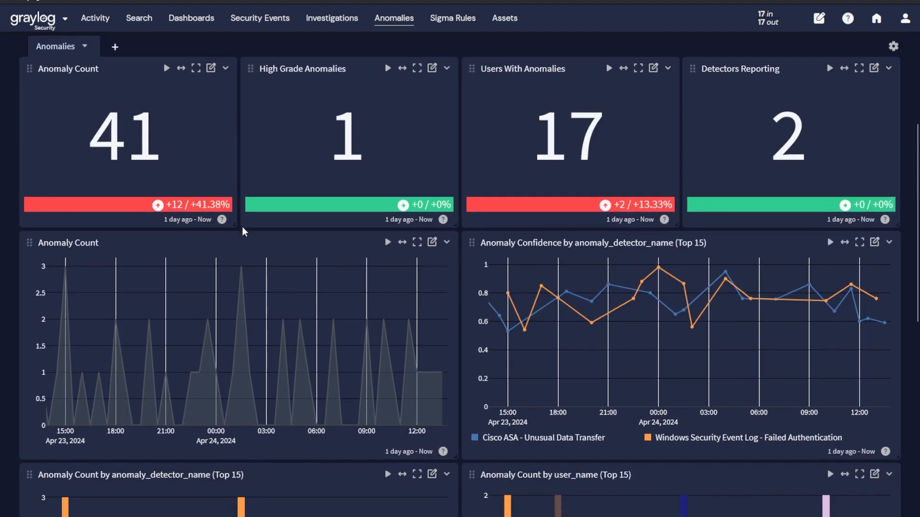
{"action": "scroll", "scroll_direction": "down", "scroll_amount": 3}
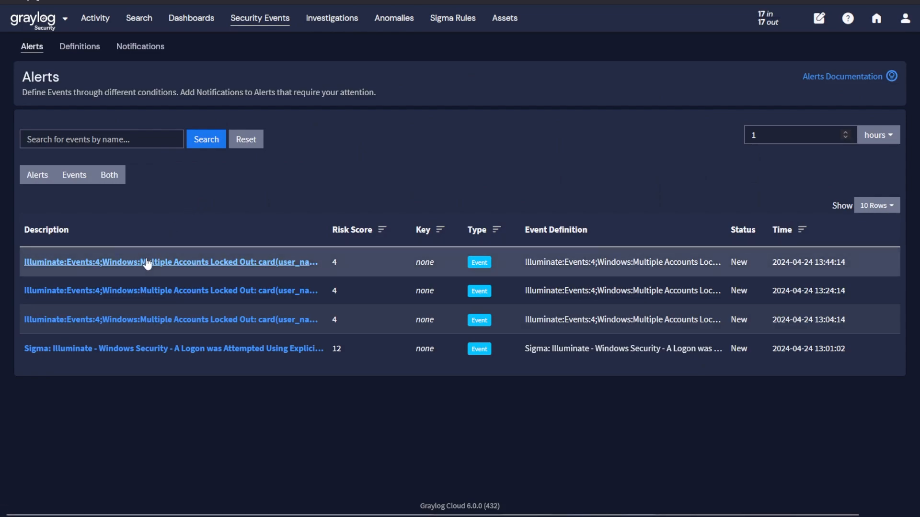
Add the latest lockout alert to an investigation, review it, then view assets.
{"action": "left_click", "coordinate": [170, 262]}
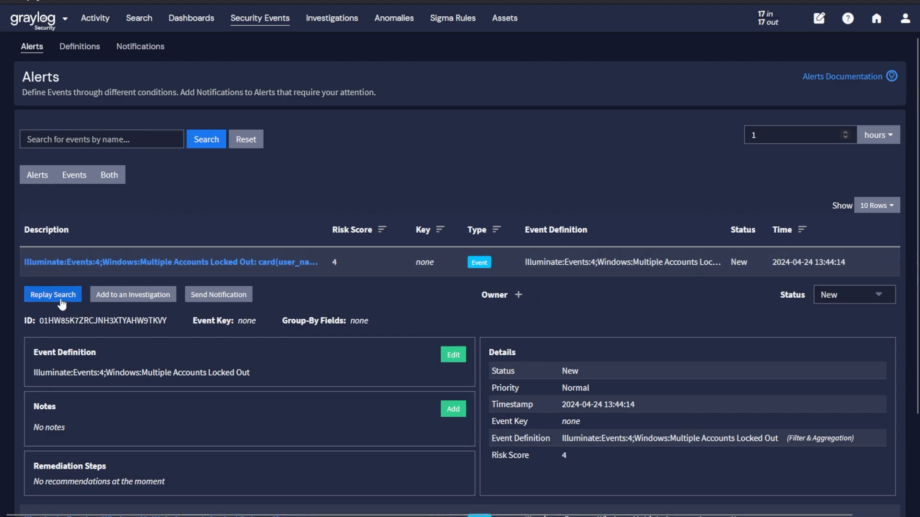
{"action": "mouse_move", "coordinate": [133, 294]}
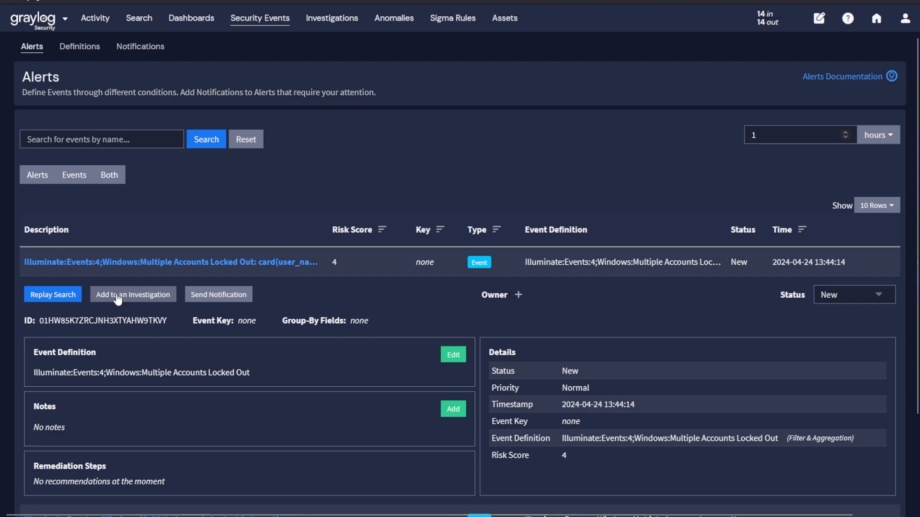
{"action": "left_click", "coordinate": [133, 294]}
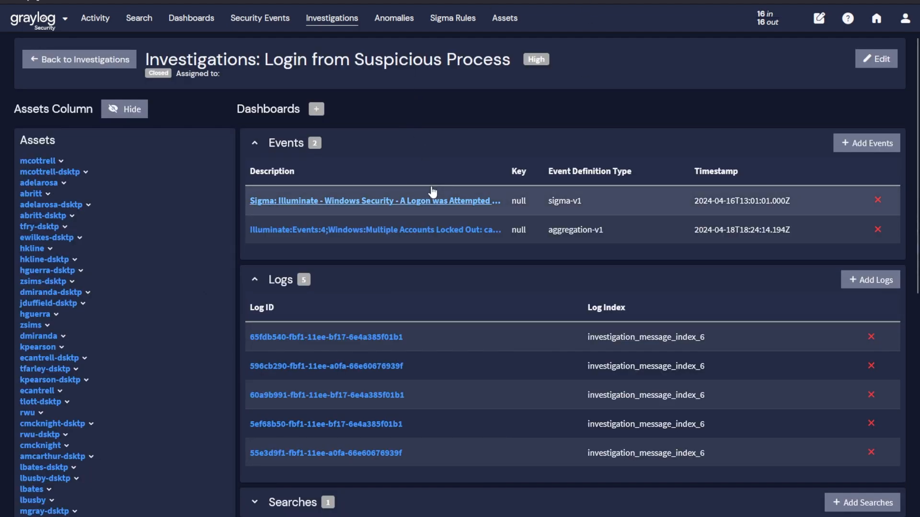
{"action": "scroll", "scroll_direction": "down", "scroll_amount": 3}
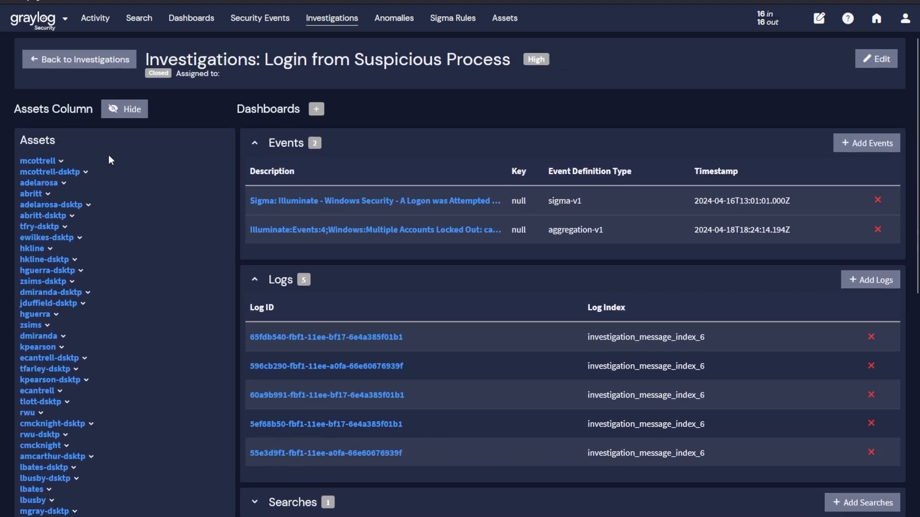
{"action": "mouse_move", "coordinate": [108, 292]}
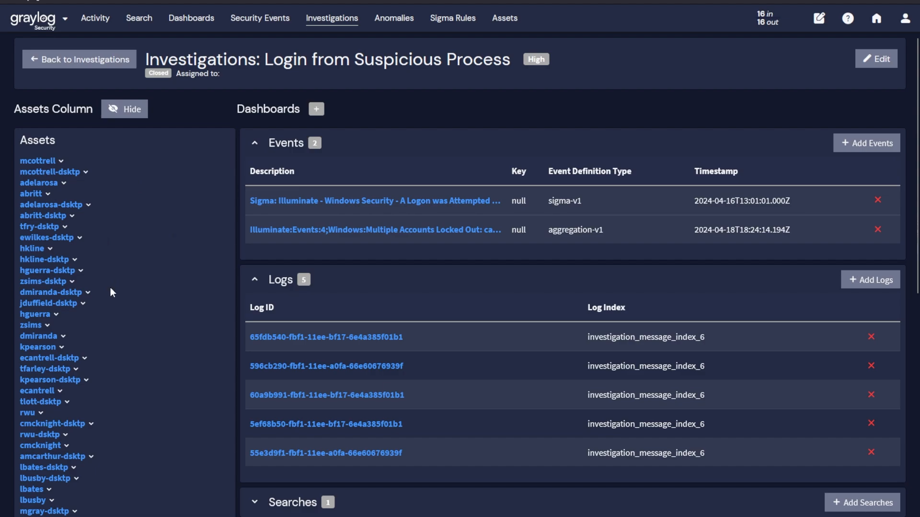
{"action": "left_click", "coordinate": [503, 18]}
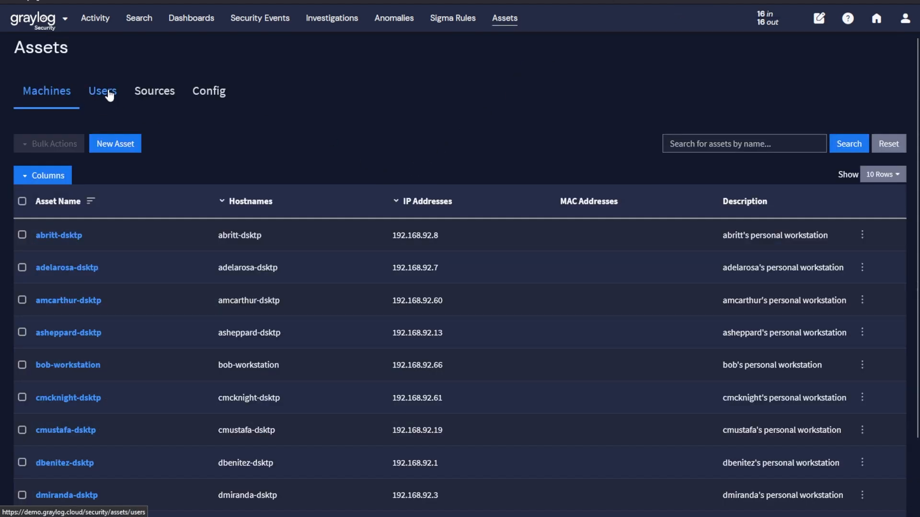
List user assets with usernames, IDs and email addresses.
{"action": "left_click", "coordinate": [102, 91]}
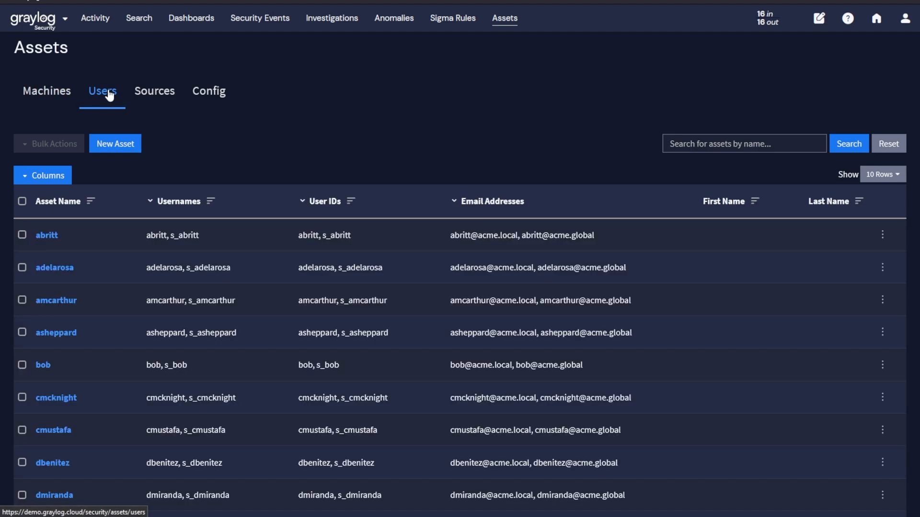
{"action": "mouse_move", "coordinate": [70, 100]}
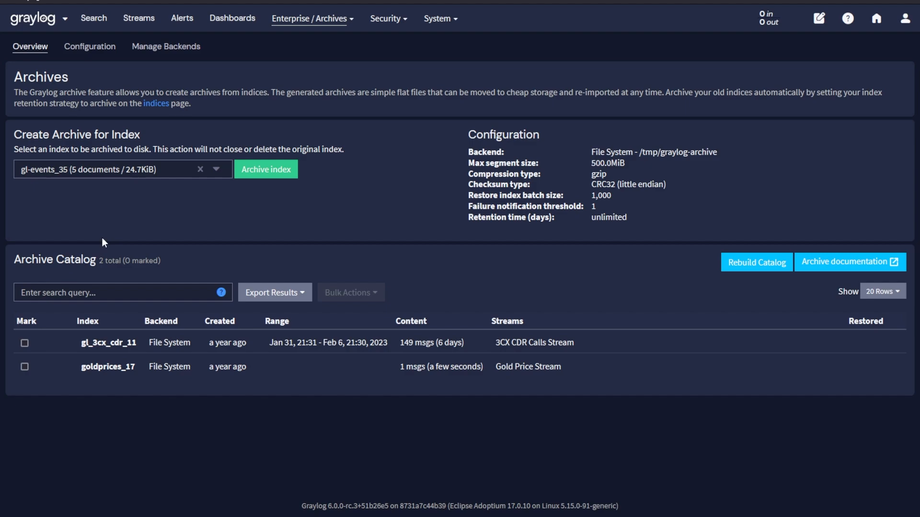
Review the archive configuration and choose File system as the backend type.
{"action": "left_click", "coordinate": [89, 46]}
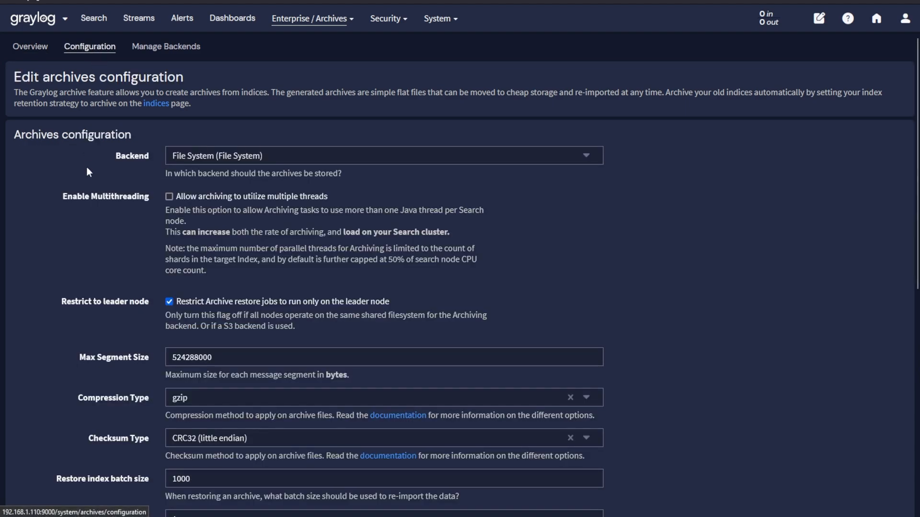
{"action": "scroll", "scroll_direction": "down", "scroll_amount": 3}
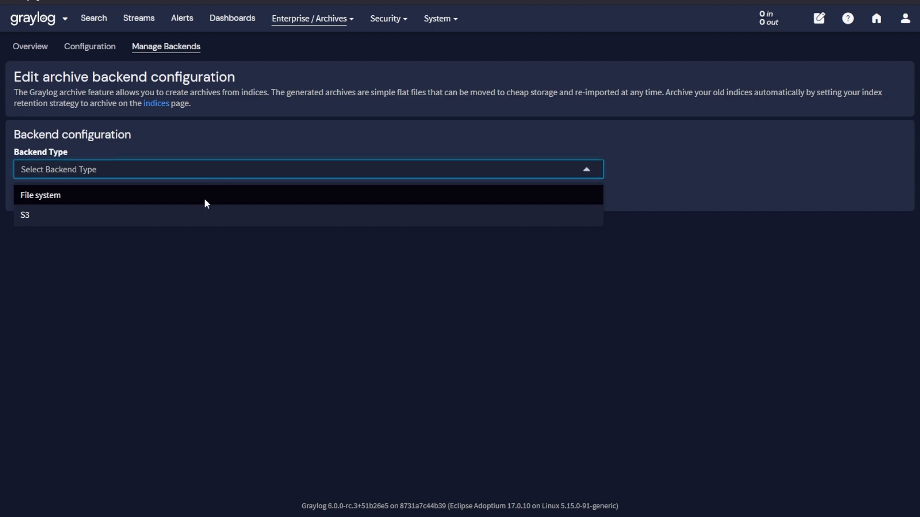
{"action": "left_click", "coordinate": [24, 215]}
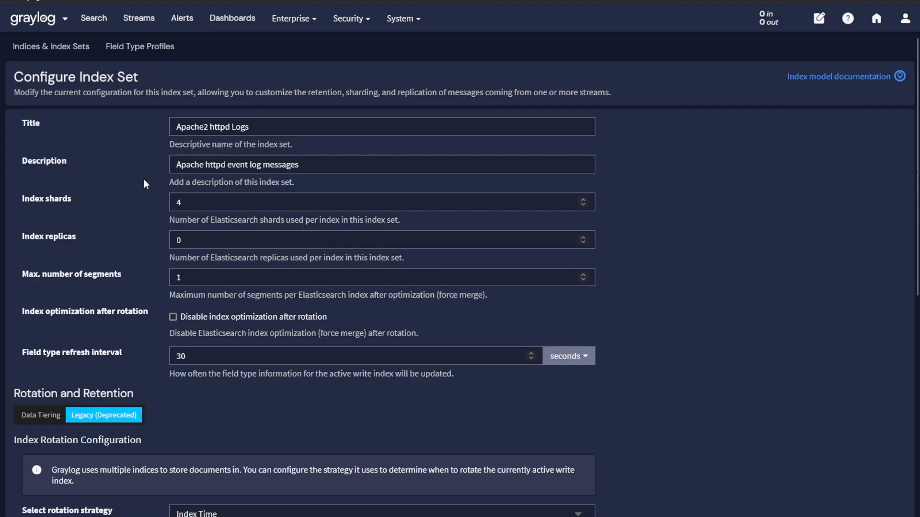
{"action": "mouse_move", "coordinate": [122, 248]}
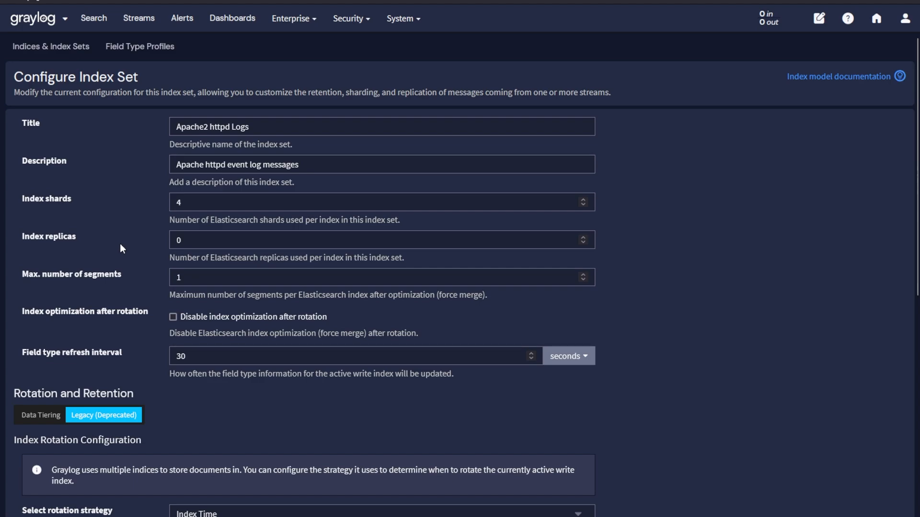
{"action": "mouse_move", "coordinate": [67, 409]}
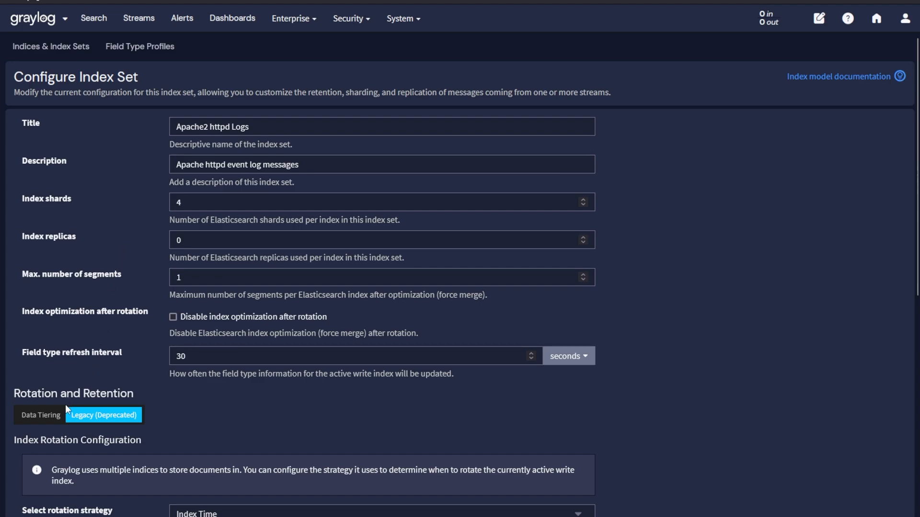
Turn on data tiering for the Apache2 httpd Logs index set (30–40 days retention).
{"action": "left_click", "coordinate": [39, 415]}
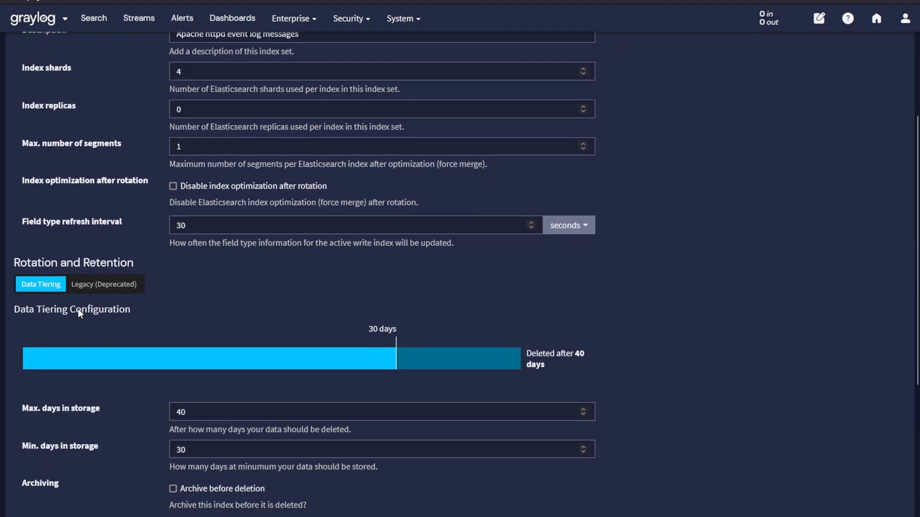